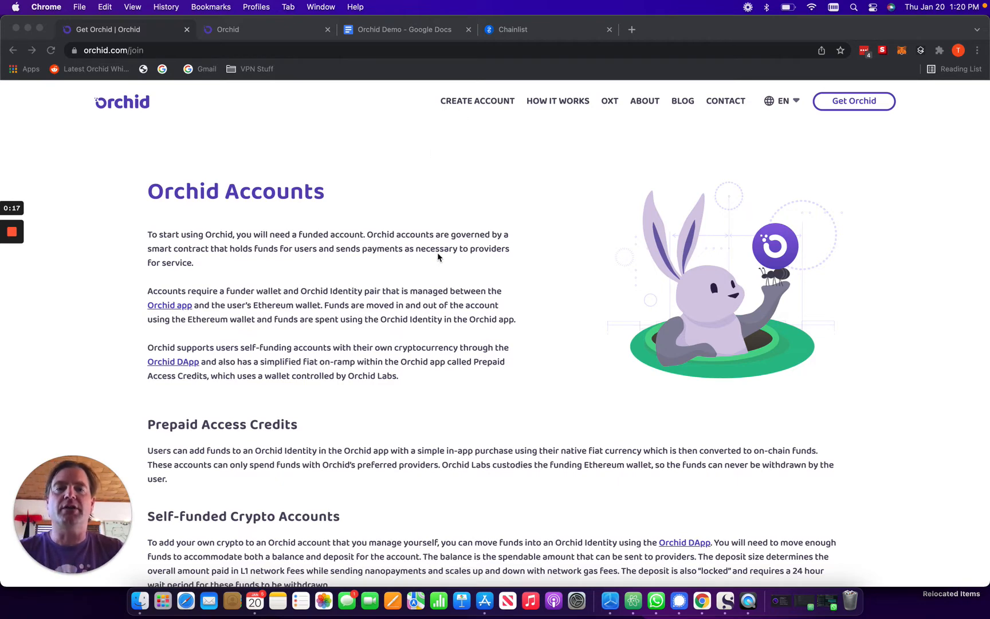
# - Scroll the join page past the account explanations to the L1 Fees and Deposit Size Chart
pyautogui.scroll(-3)
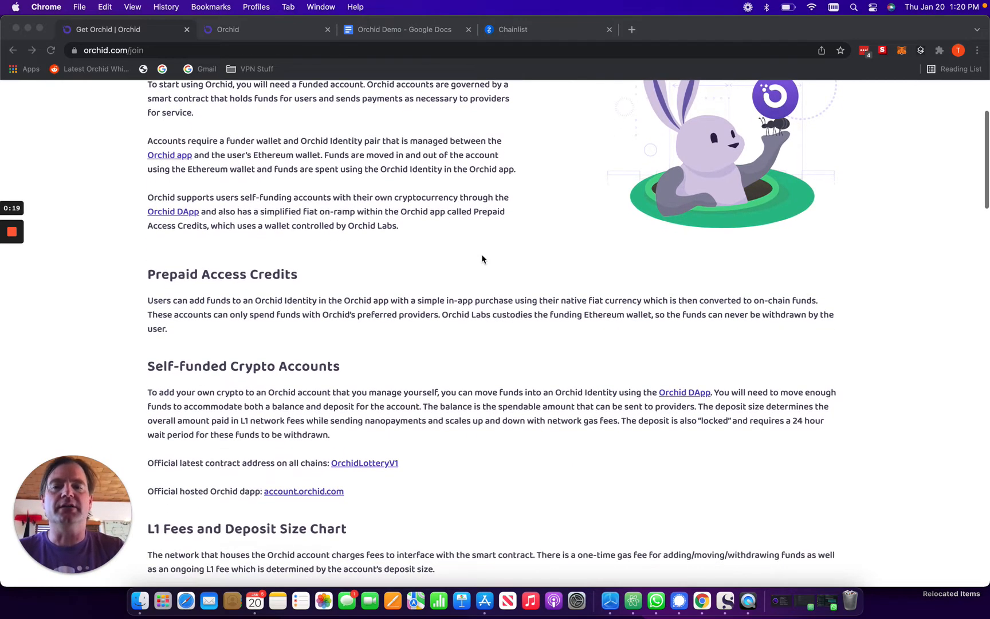
pyautogui.scroll(-3)
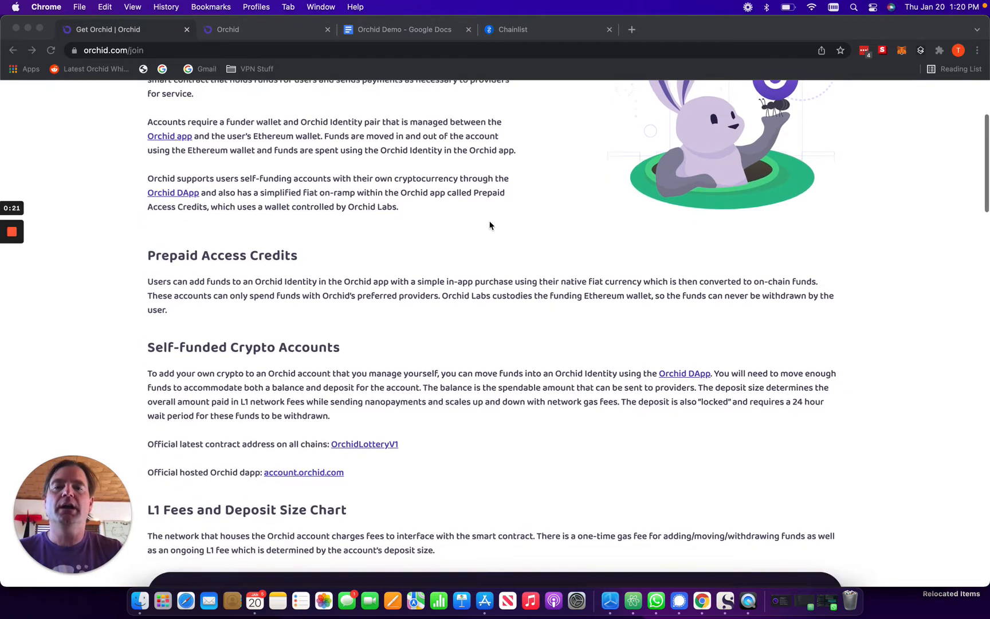
pyautogui.scroll(-3)
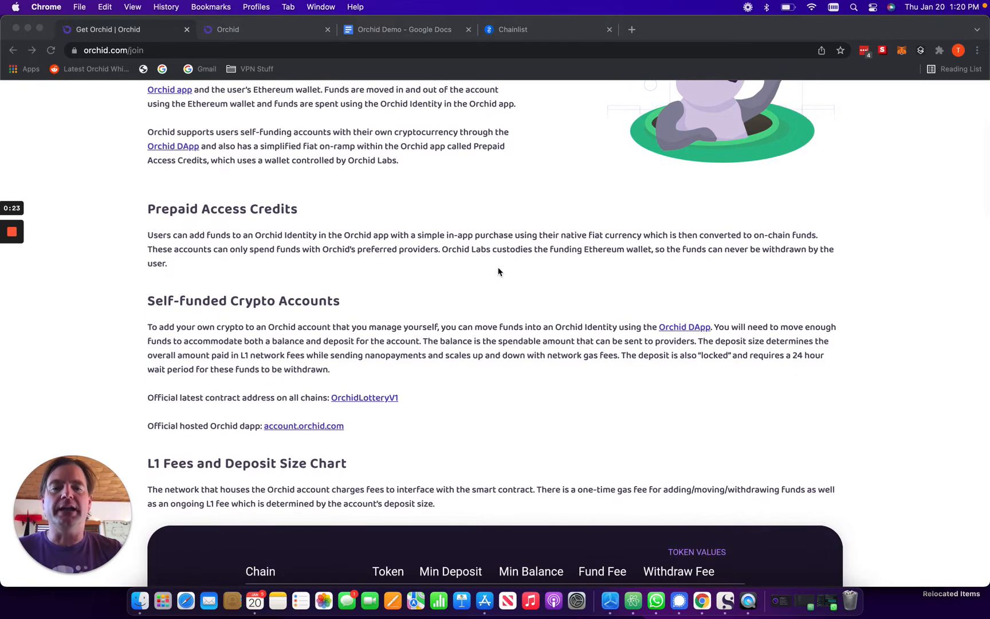
pyautogui.scroll(-3)
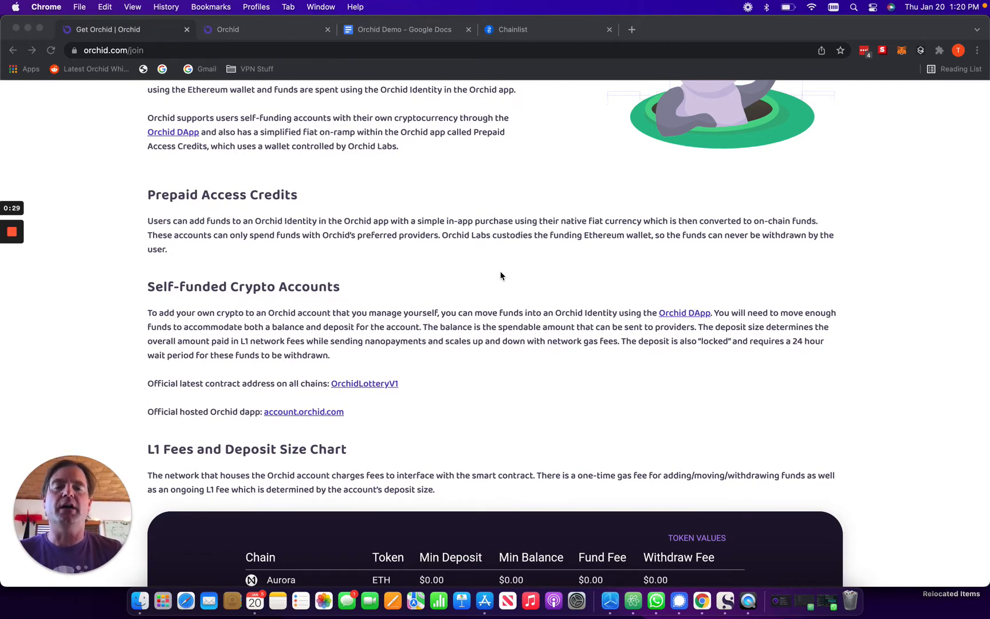
pyautogui.scroll(-3)
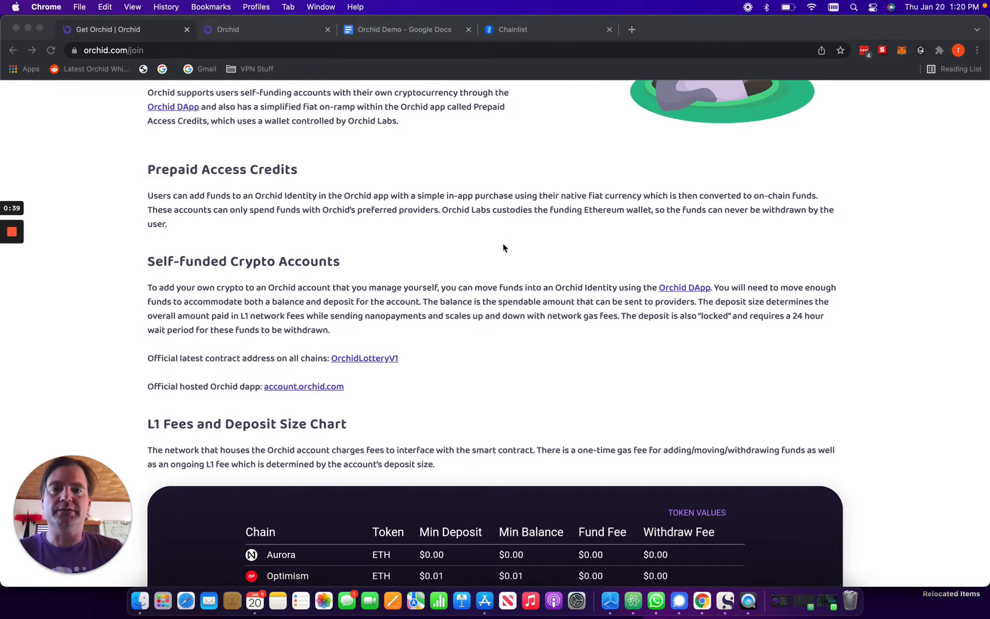
pyautogui.scroll(-3)
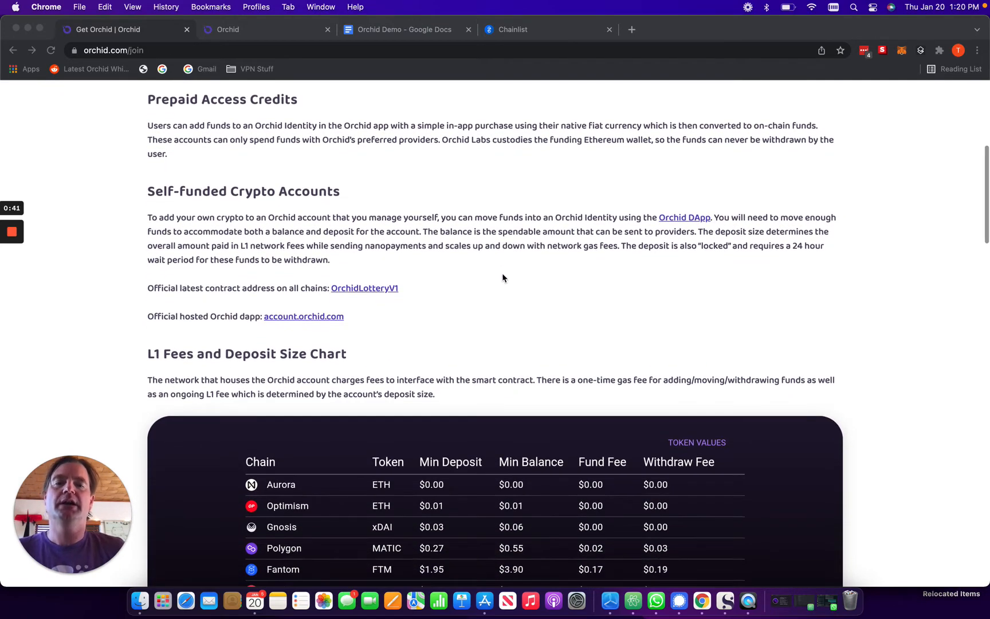
pyautogui.scroll(-3)
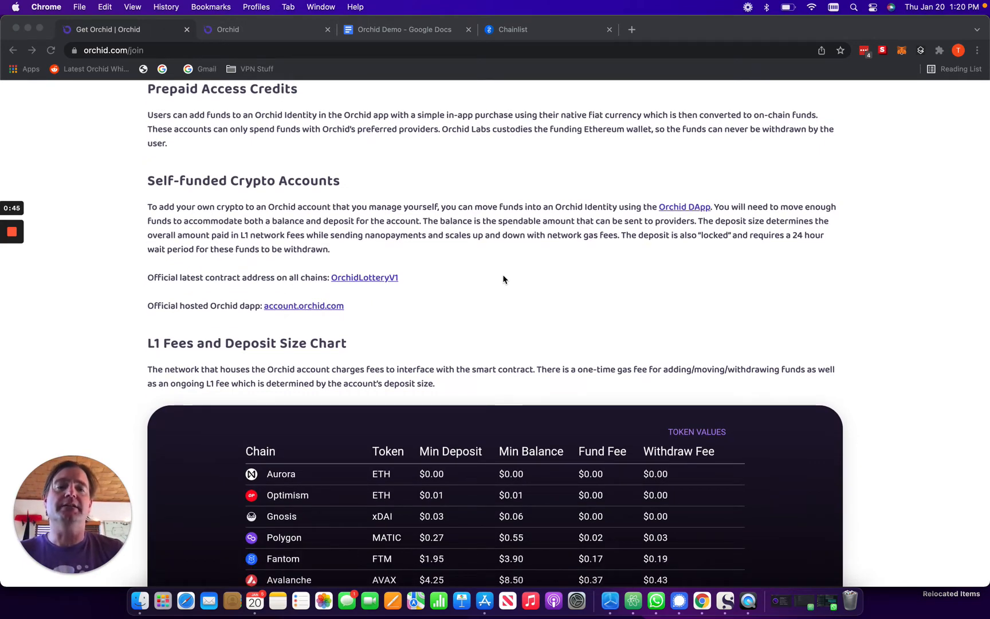
pyautogui.moveTo(501, 279)
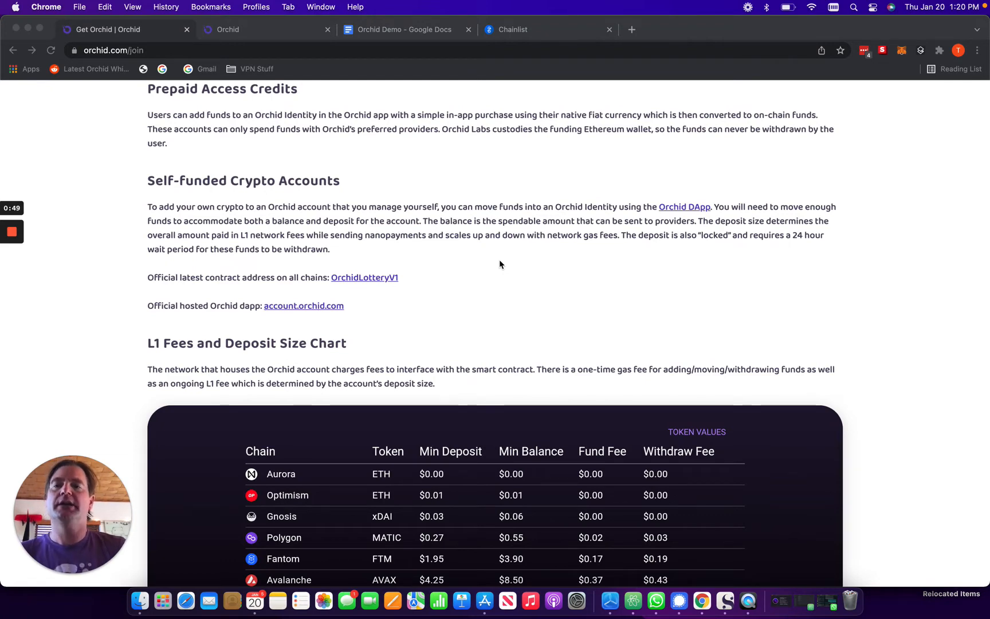
pyautogui.scroll(-3)
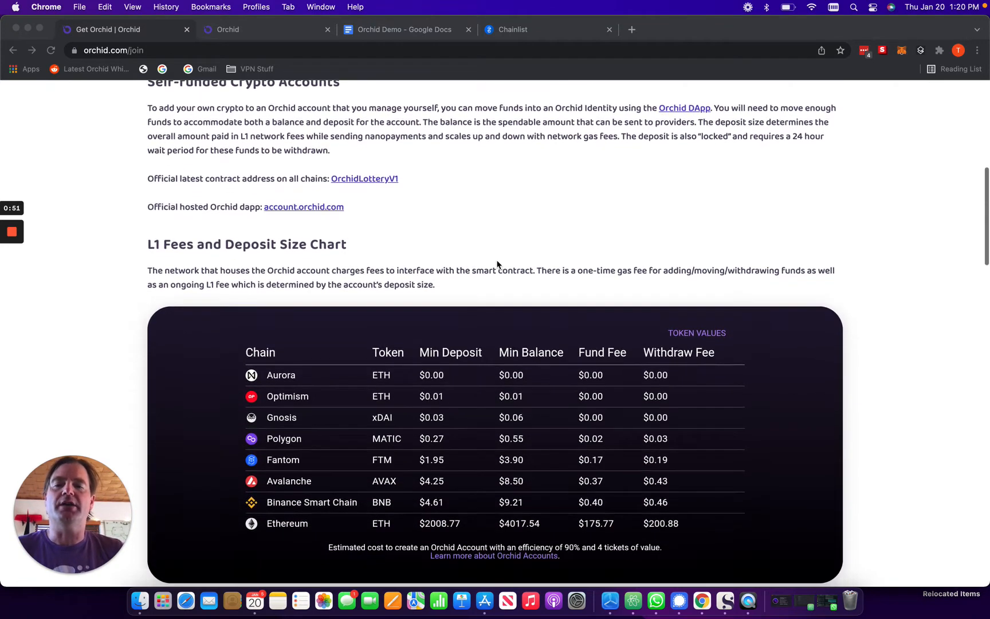
pyautogui.scroll(-3)
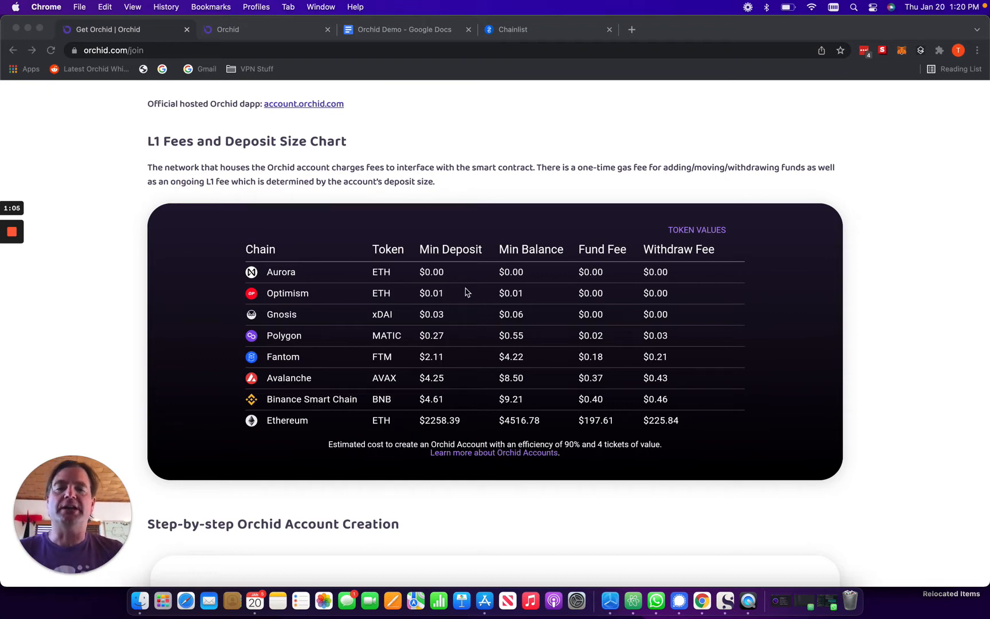
pyautogui.moveTo(501, 285)
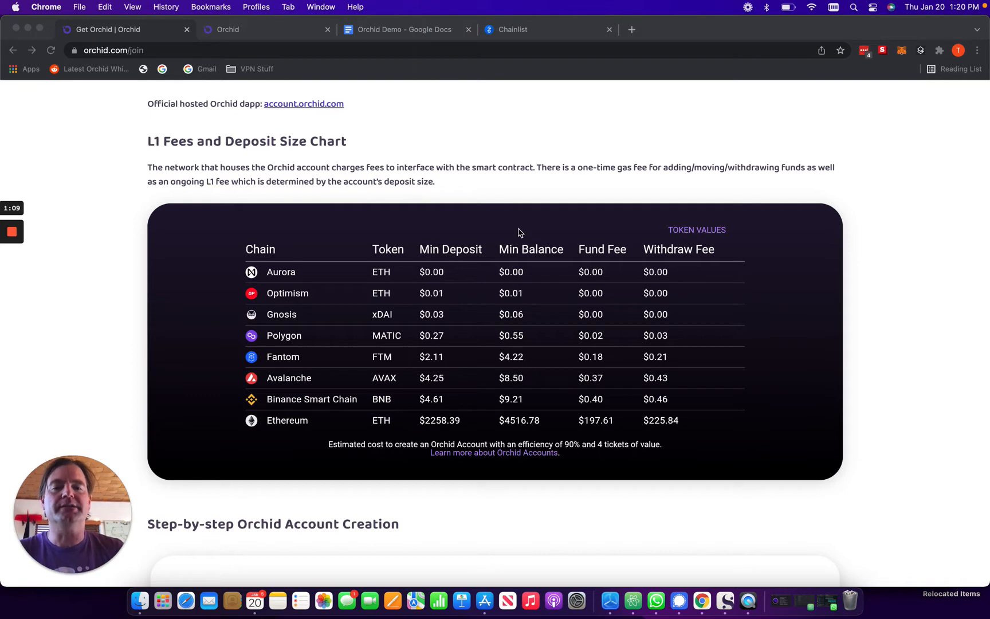
pyautogui.moveTo(496, 223)
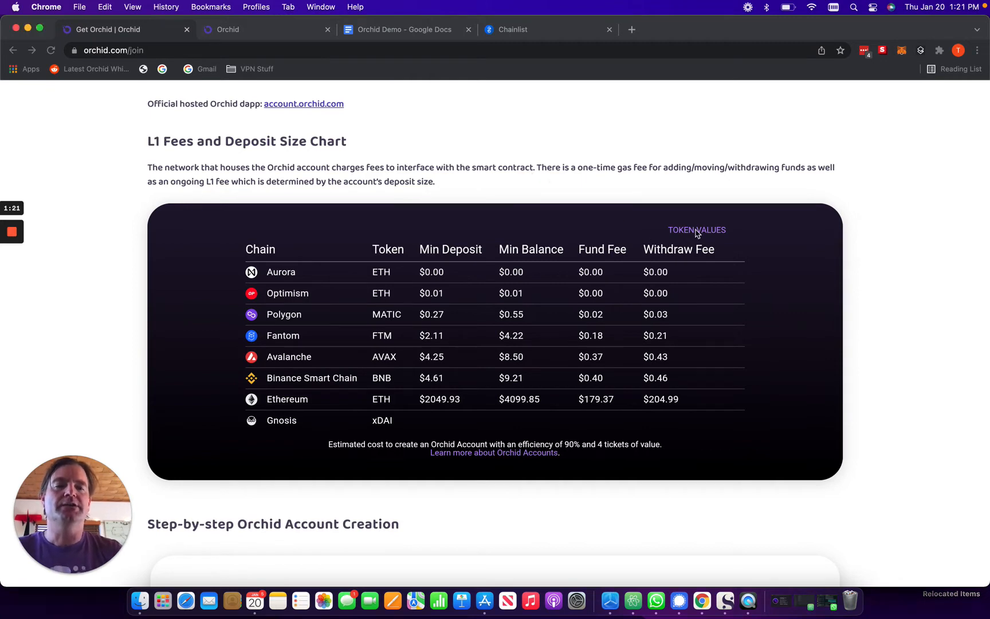
pyautogui.click(697, 229)
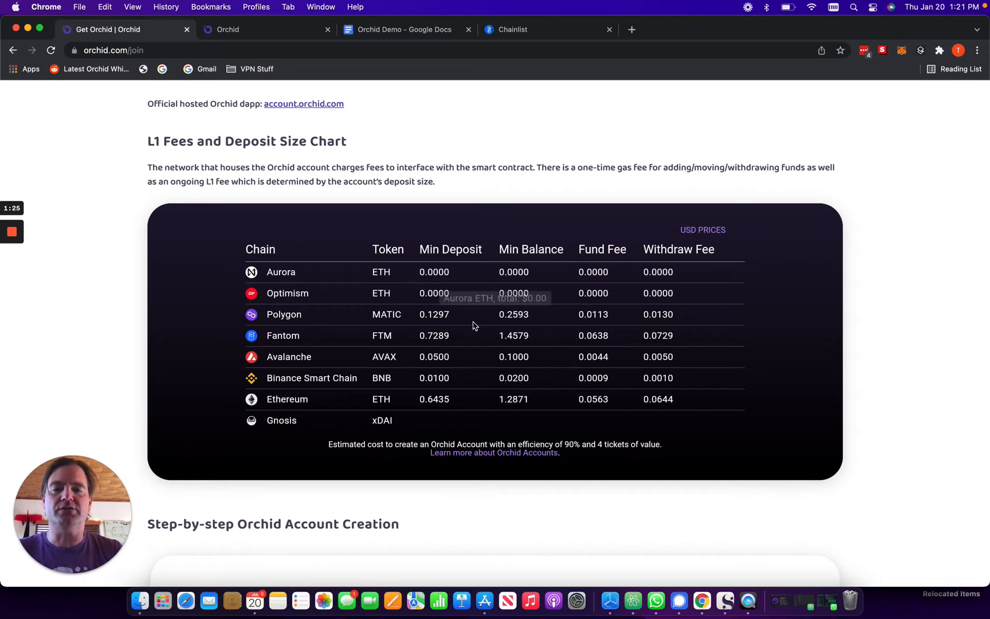
pyautogui.click(702, 229)
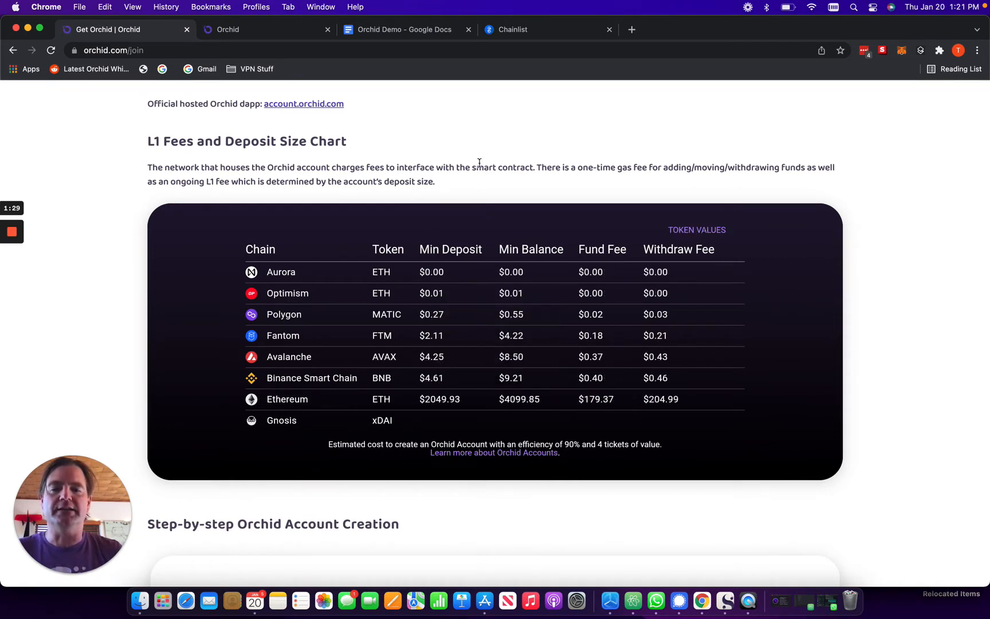
pyautogui.moveTo(453, 366)
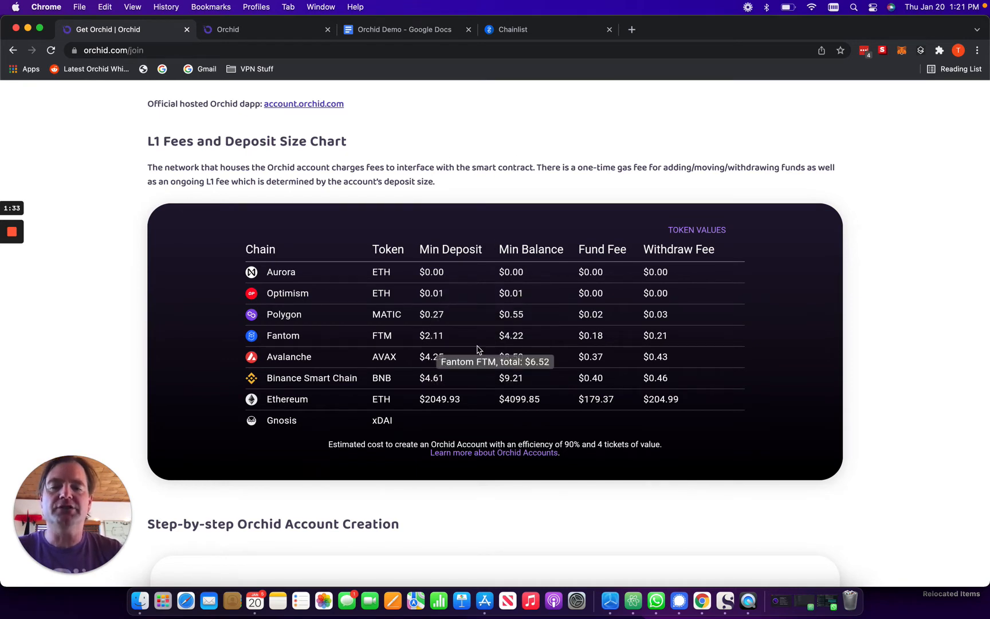
pyautogui.moveTo(436, 370)
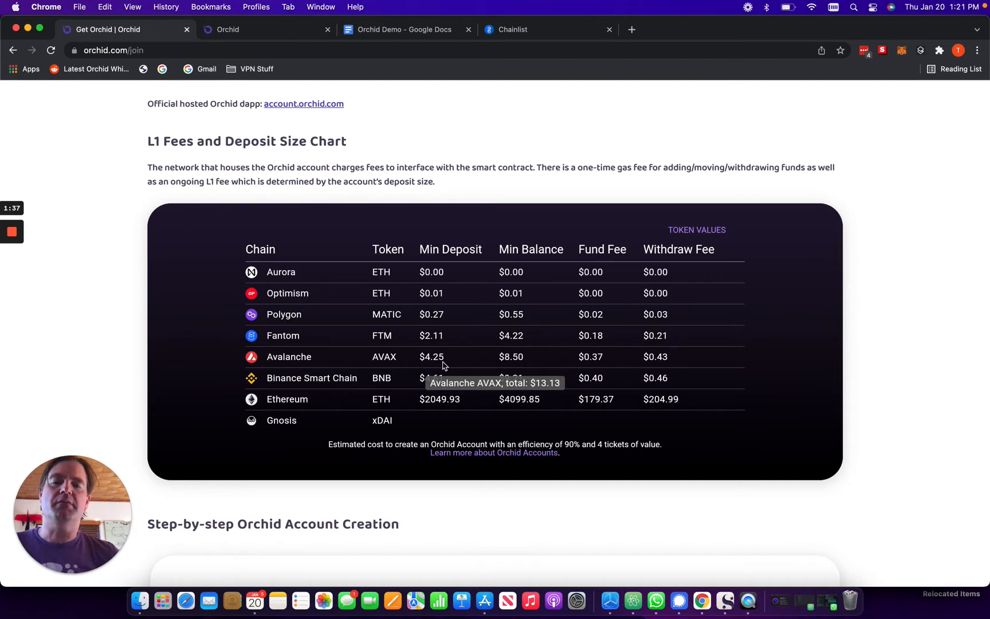
pyautogui.moveTo(500, 362)
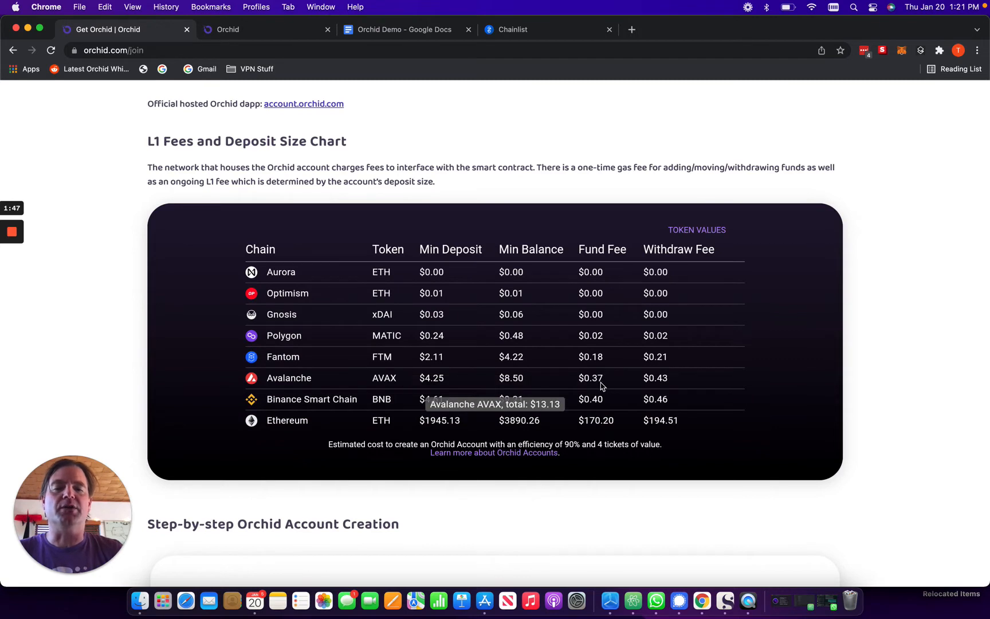
pyautogui.moveTo(442, 386)
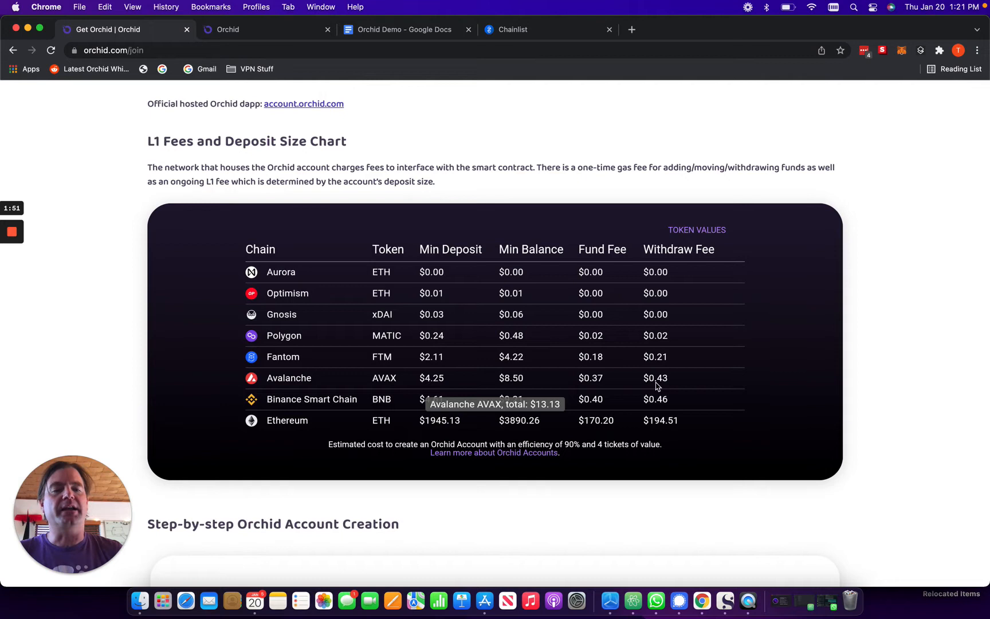
pyautogui.moveTo(661, 388)
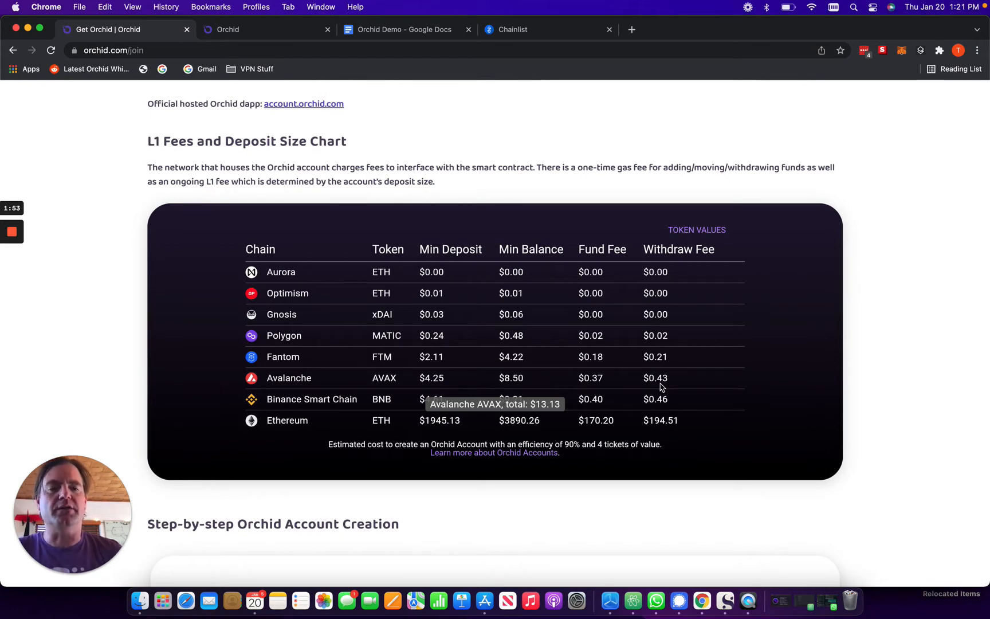
pyautogui.moveTo(616, 160)
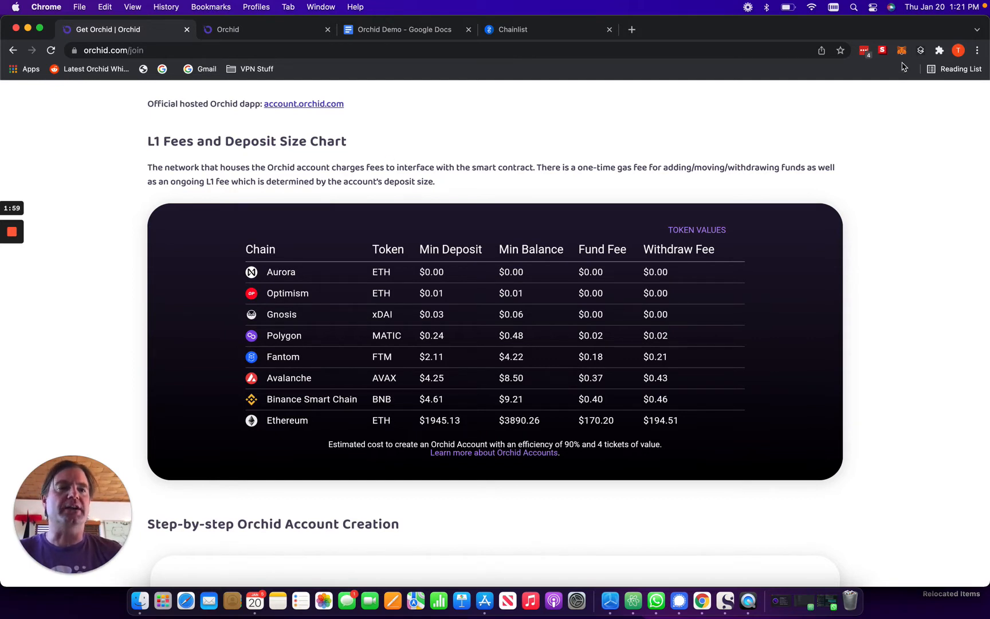
pyautogui.click(902, 51)
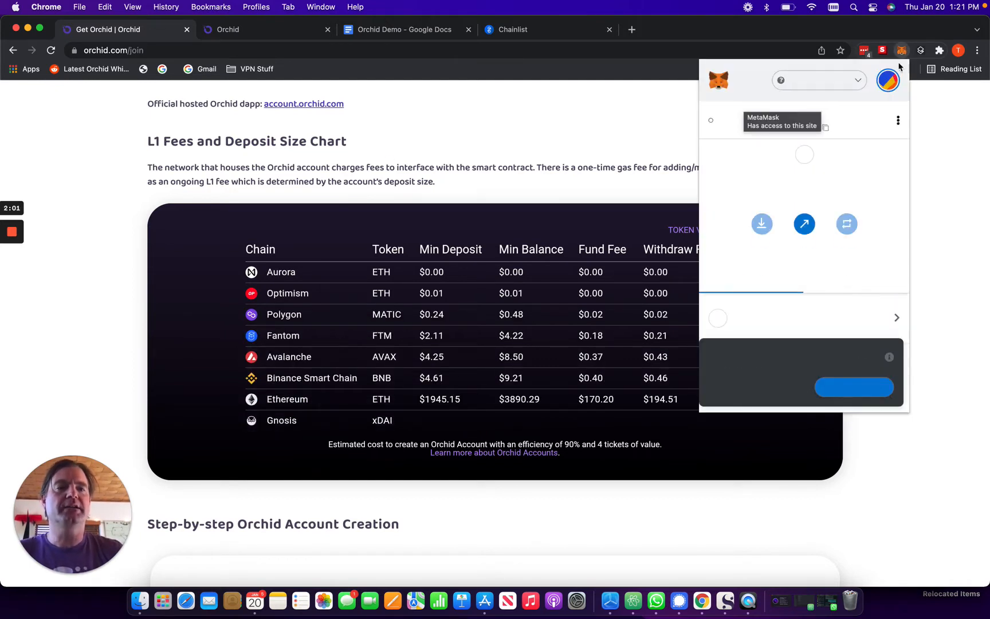
pyautogui.click(816, 80)
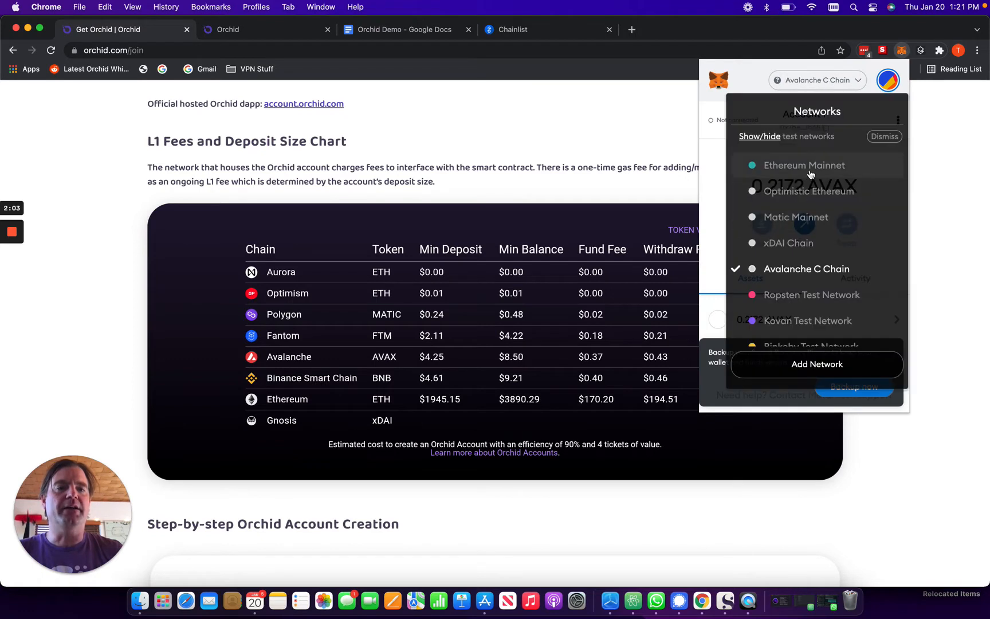
pyautogui.click(805, 165)
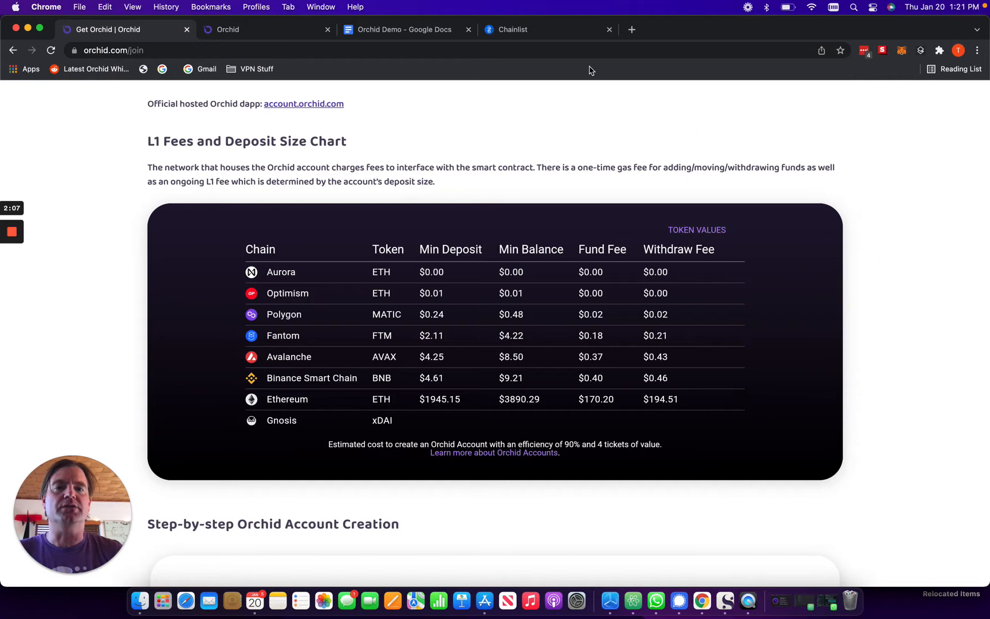
# - Approve Chainlist's Avalanche Mainnet switch so the wallet shows Avalanche C Chain with 0.2172 AVAX
pyautogui.click(512, 29)
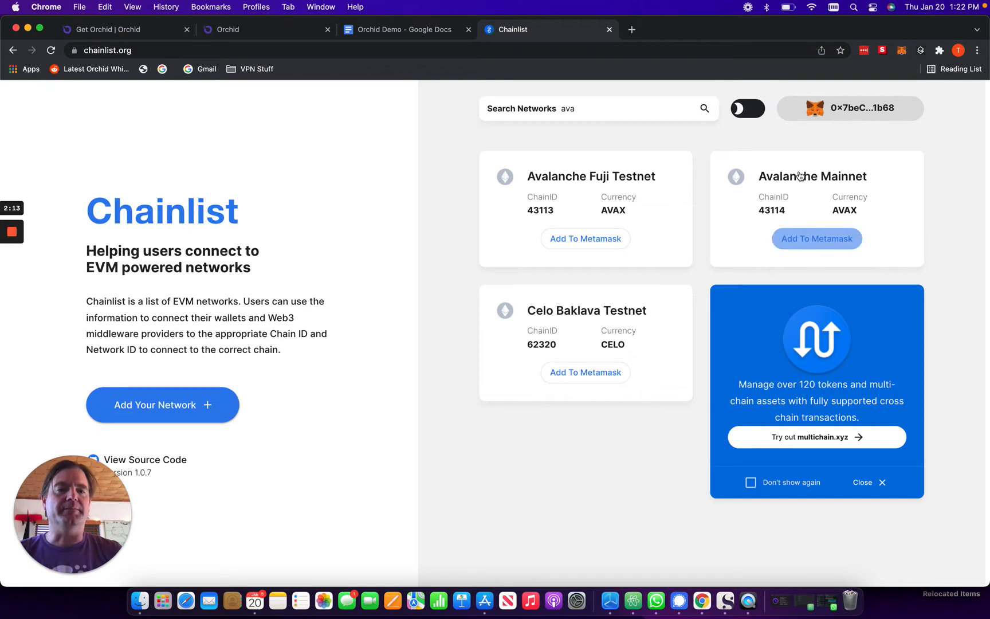
pyautogui.moveTo(766, 221)
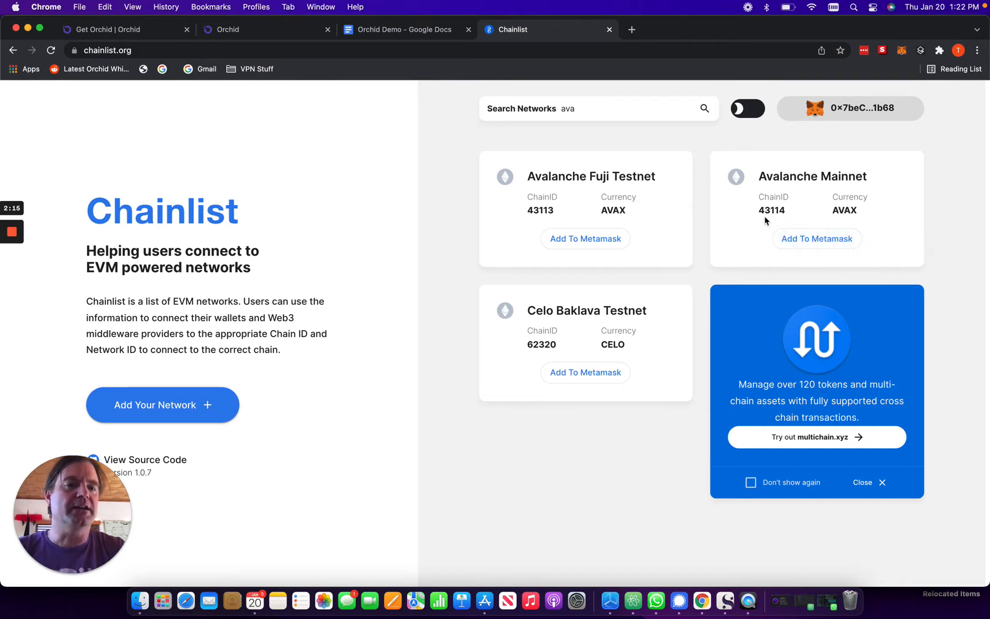
pyautogui.click(816, 238)
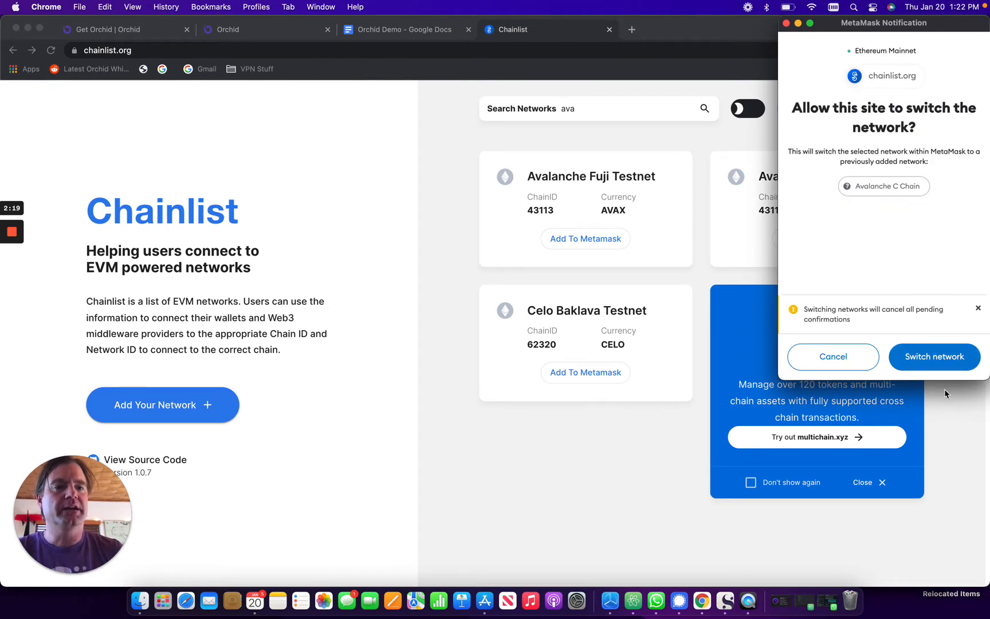
pyautogui.moveTo(845, 178)
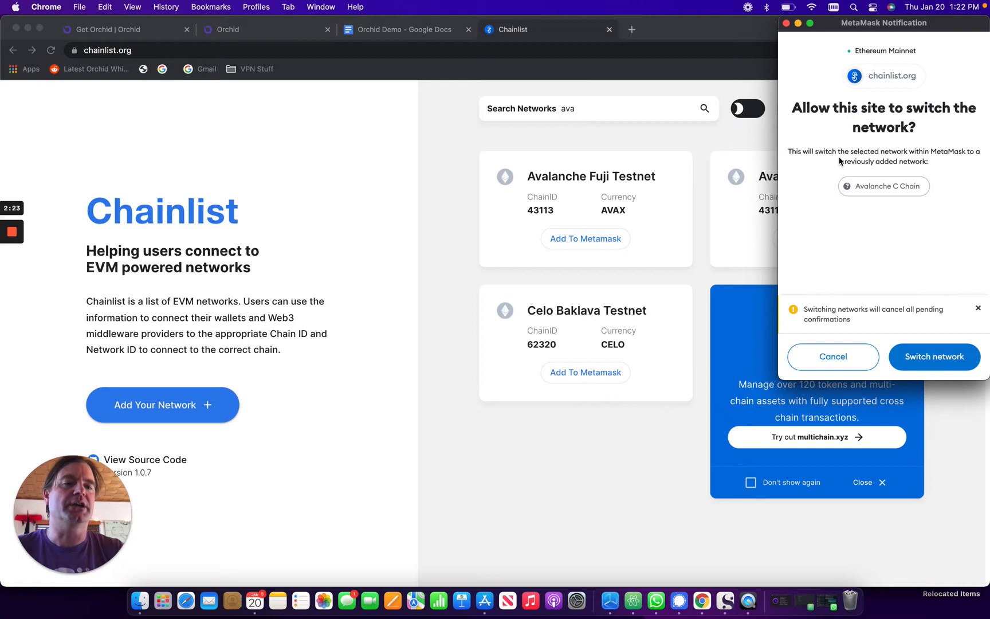
pyautogui.moveTo(935, 357)
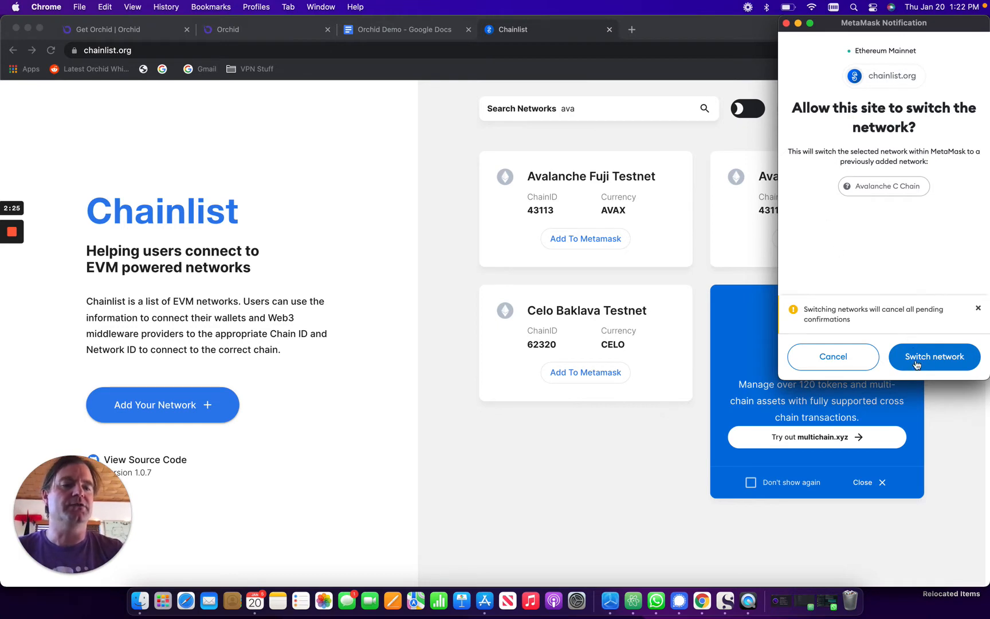
pyautogui.click(934, 357)
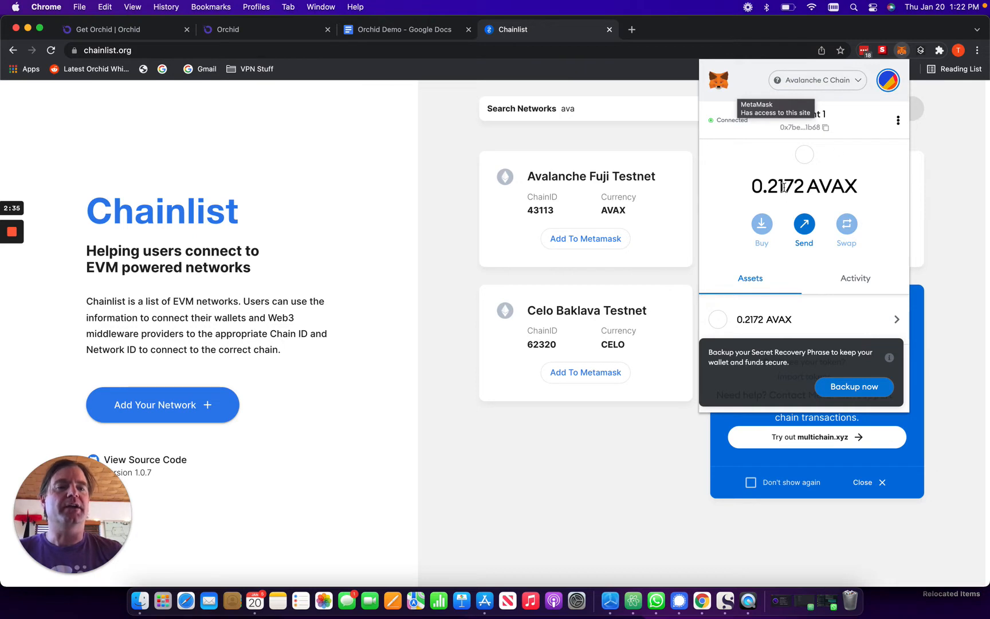
pyautogui.moveTo(752, 87)
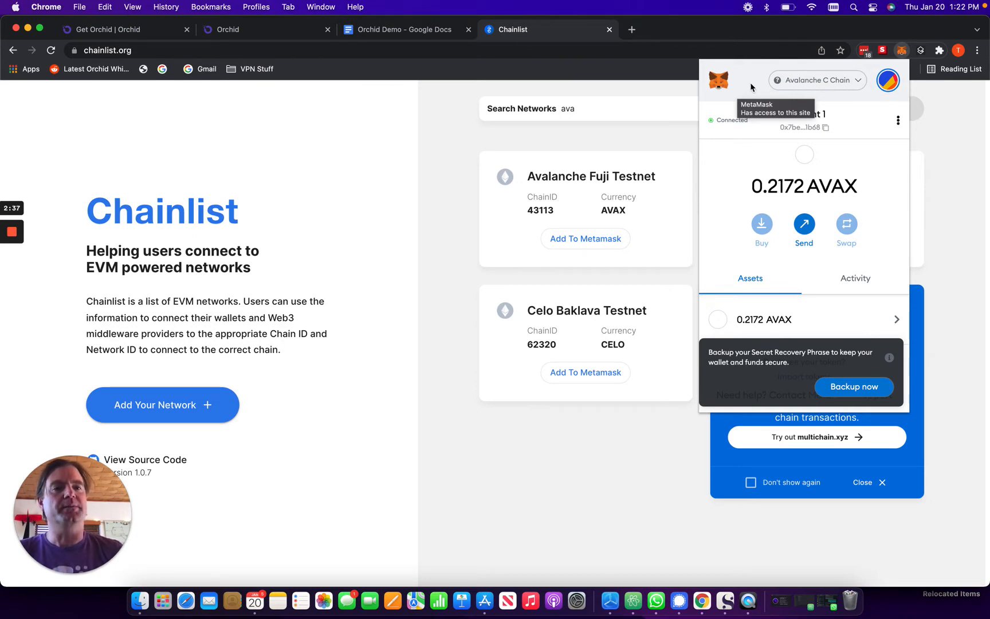
pyautogui.moveTo(647, 94)
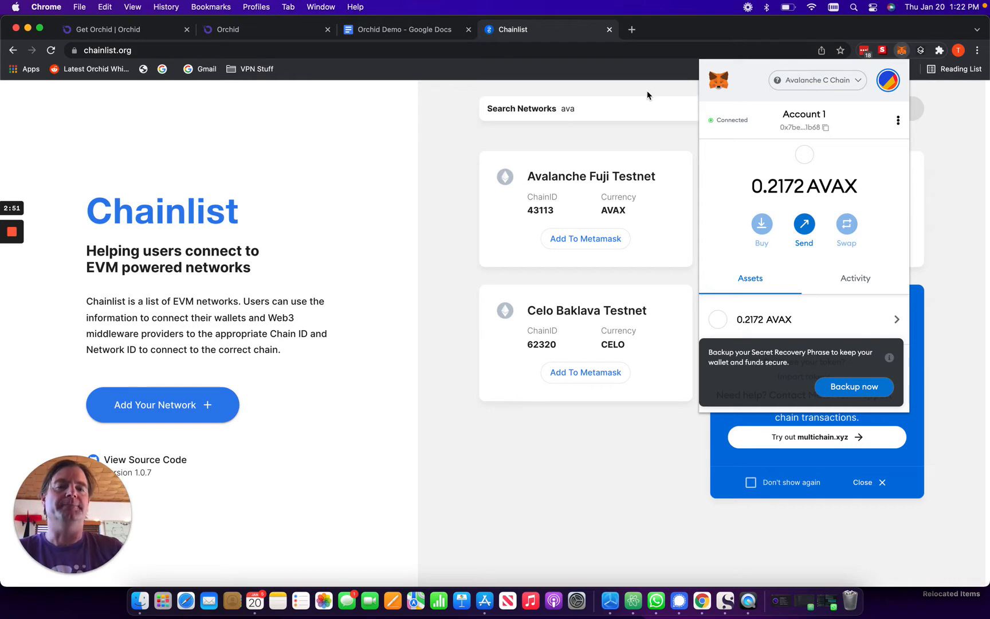
pyautogui.moveTo(618, 103)
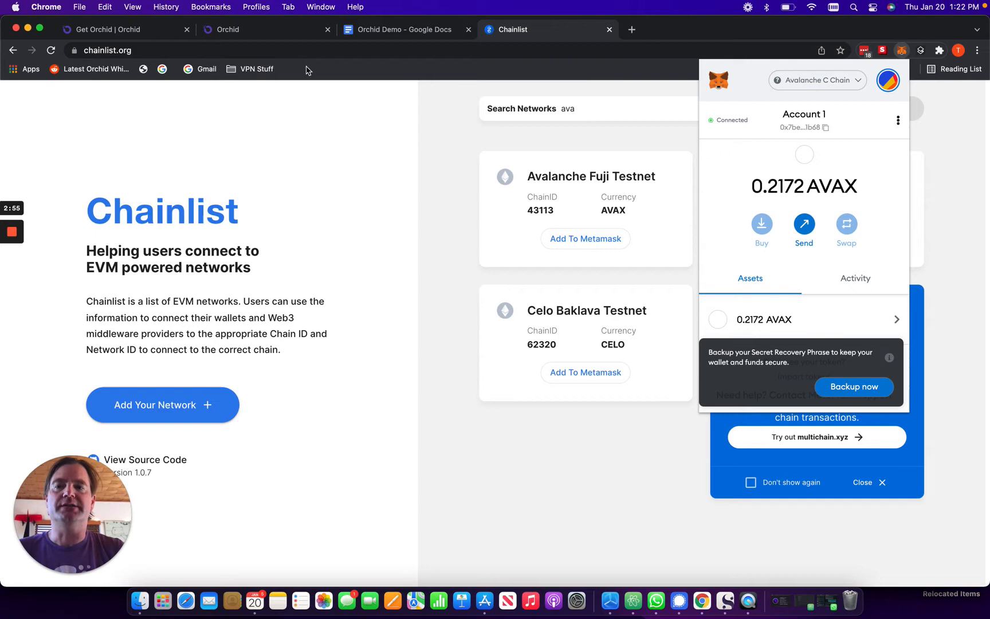
# - Copy the Avalanche account address from MetaMask and bring up the Orchid Demo document
pyautogui.click(113, 29)
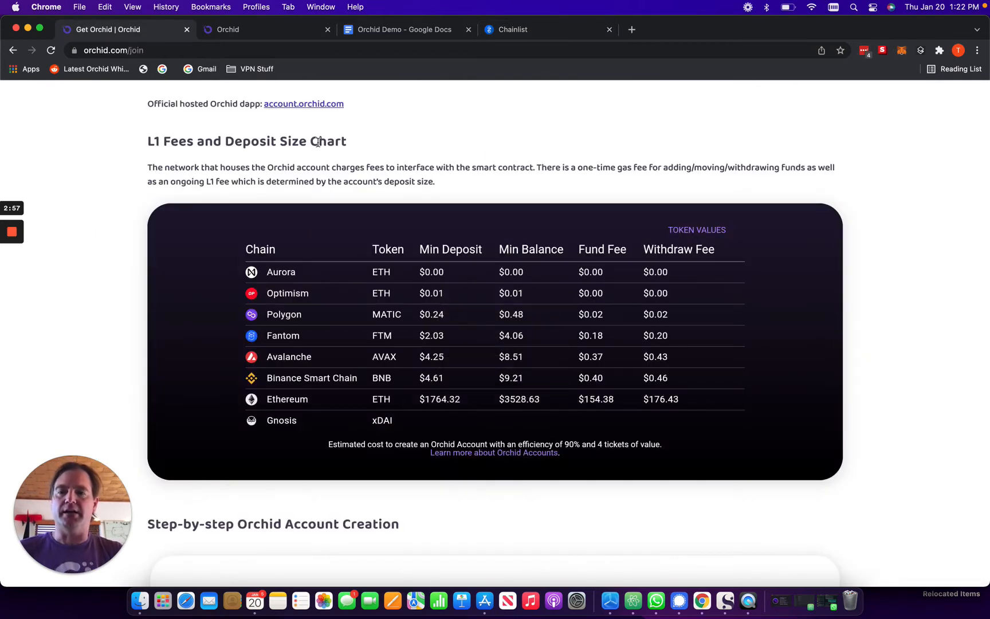
pyautogui.moveTo(283, 280)
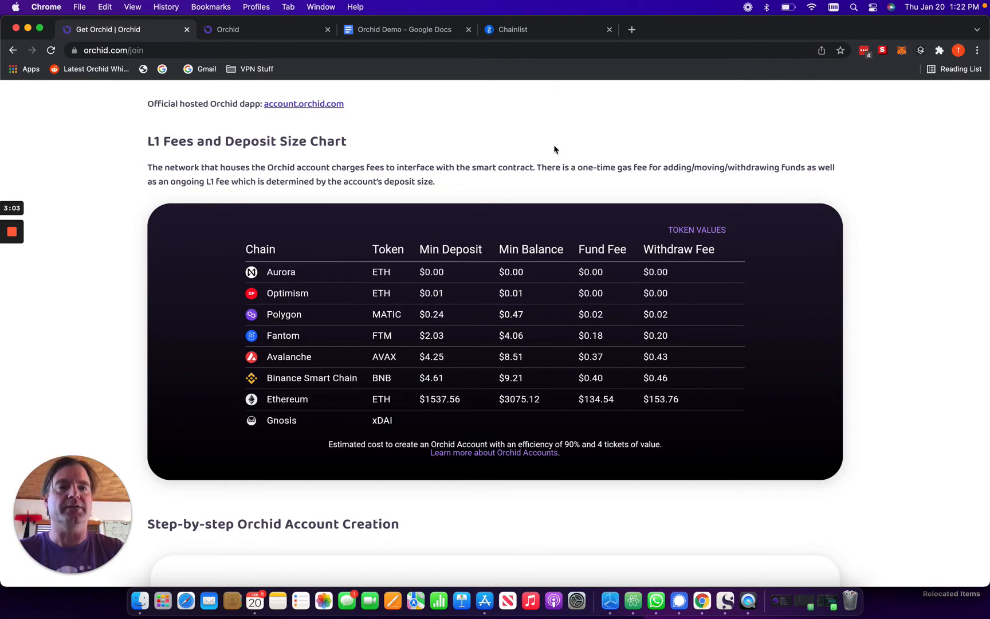
pyautogui.moveTo(758, 148)
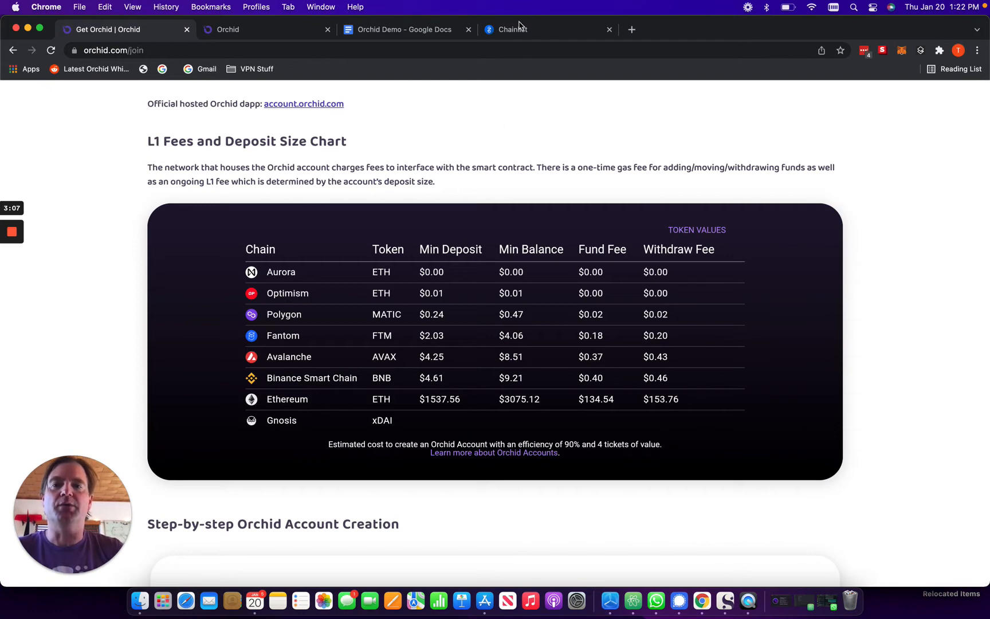
pyautogui.moveTo(903, 51)
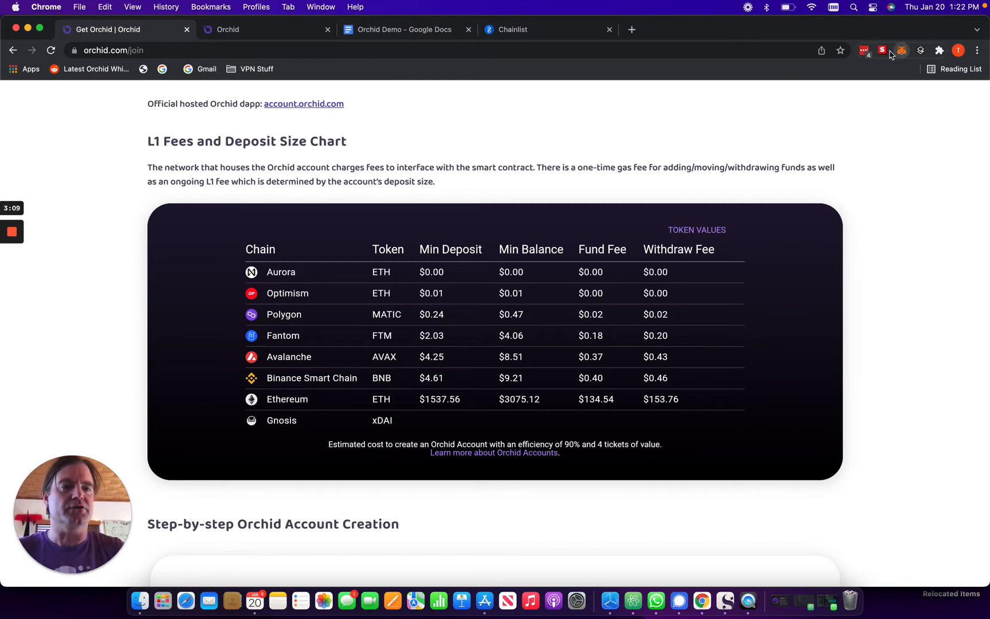
pyautogui.click(901, 50)
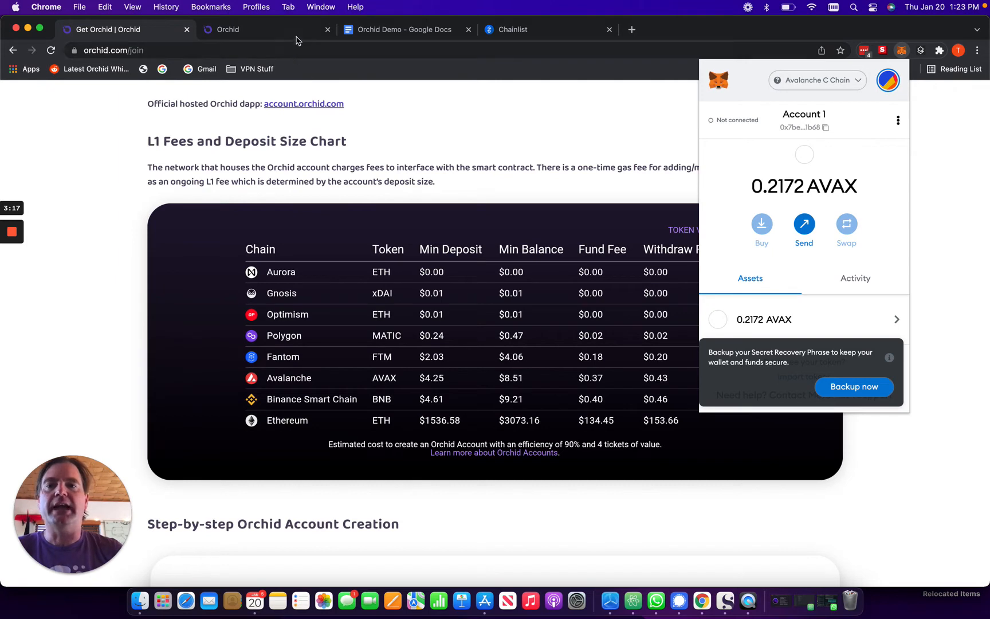
pyautogui.moveTo(804, 127)
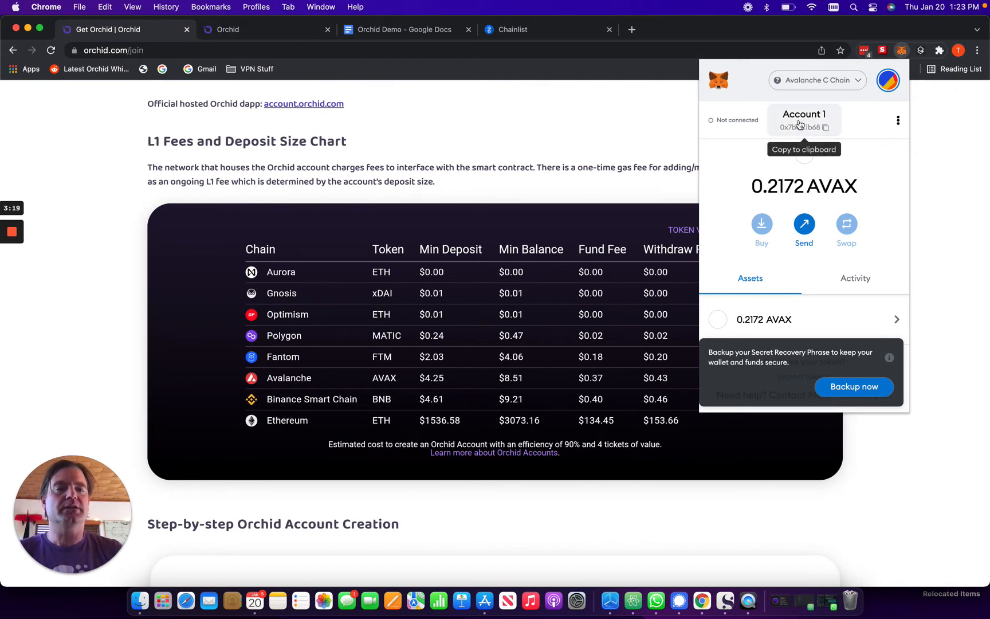
pyautogui.click(402, 29)
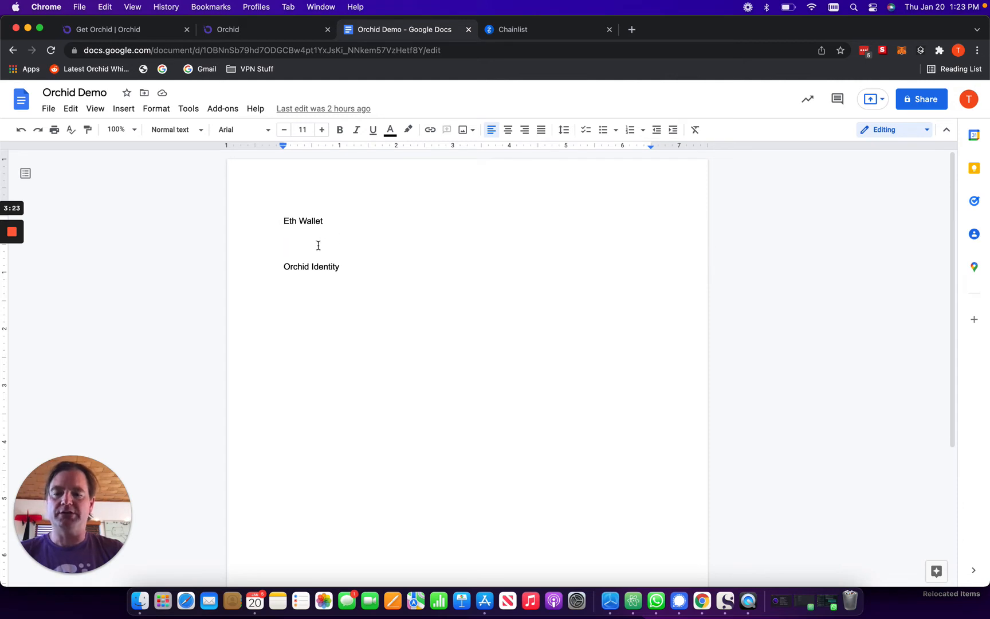
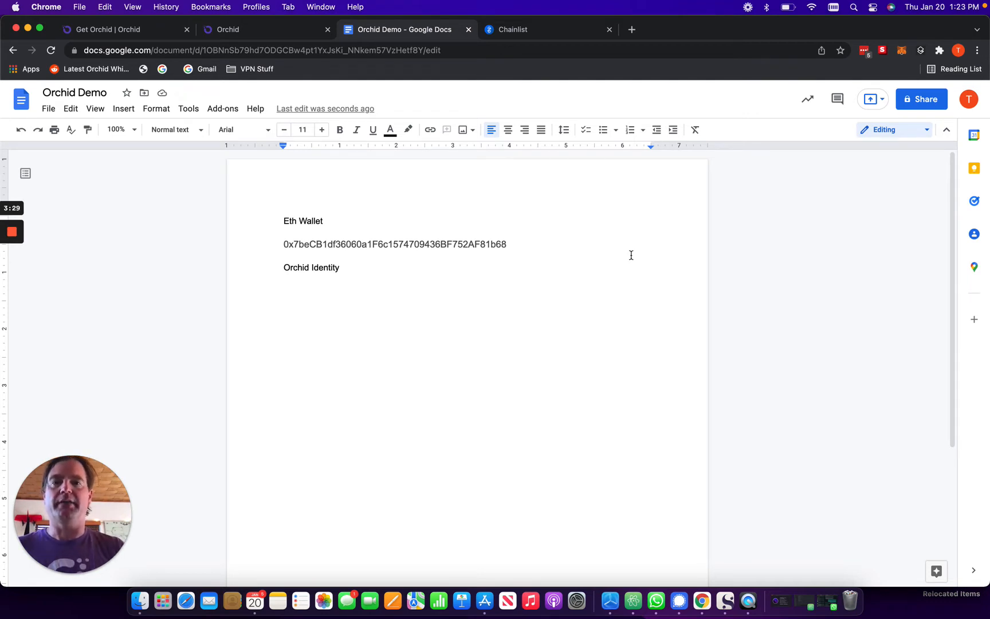
pyautogui.moveTo(326, 244)
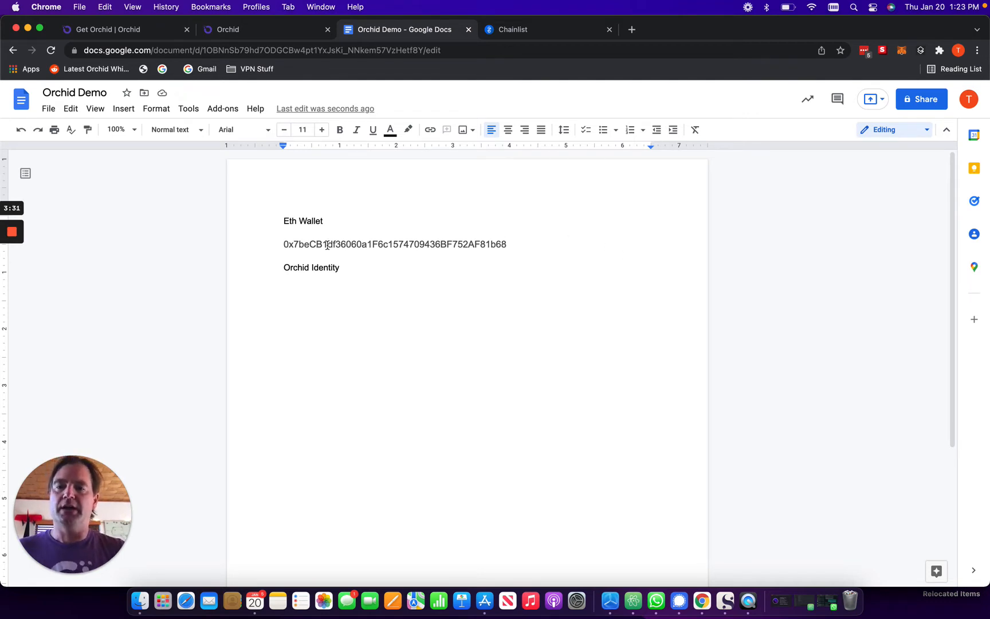
pyautogui.tripleClick(394, 244)
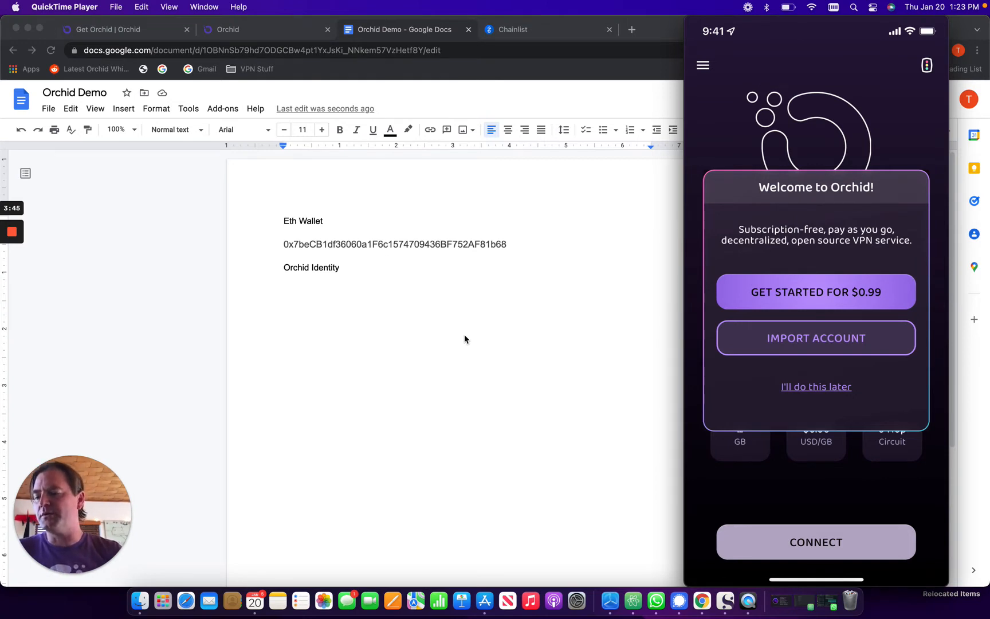
# - Dismiss the welcome offer and paste the copied Orchid Identity under Orchid Identity in the note
pyautogui.click(816, 387)
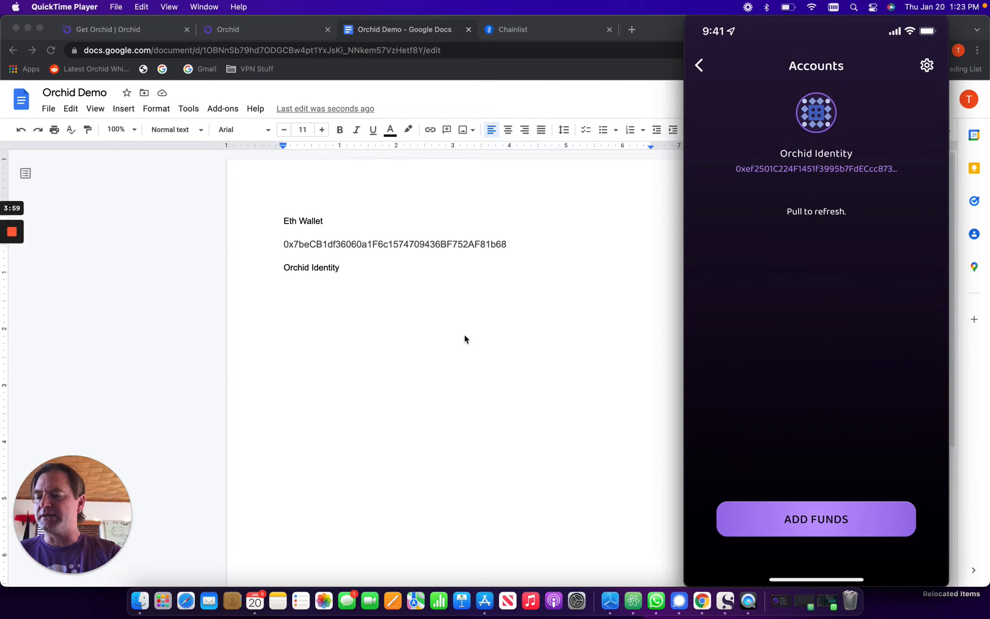
pyautogui.click(815, 169)
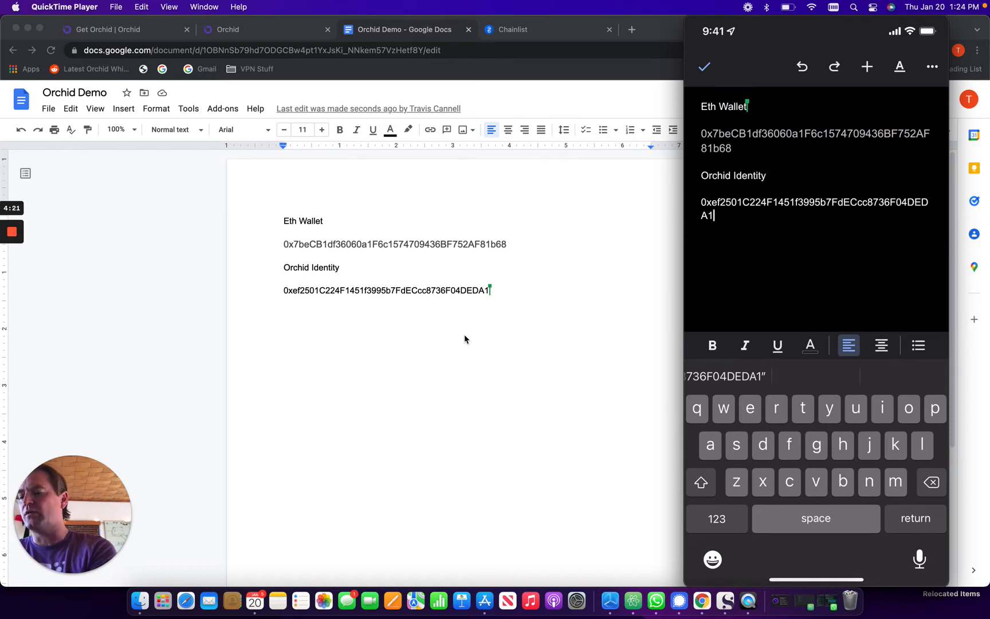
pyautogui.click(704, 67)
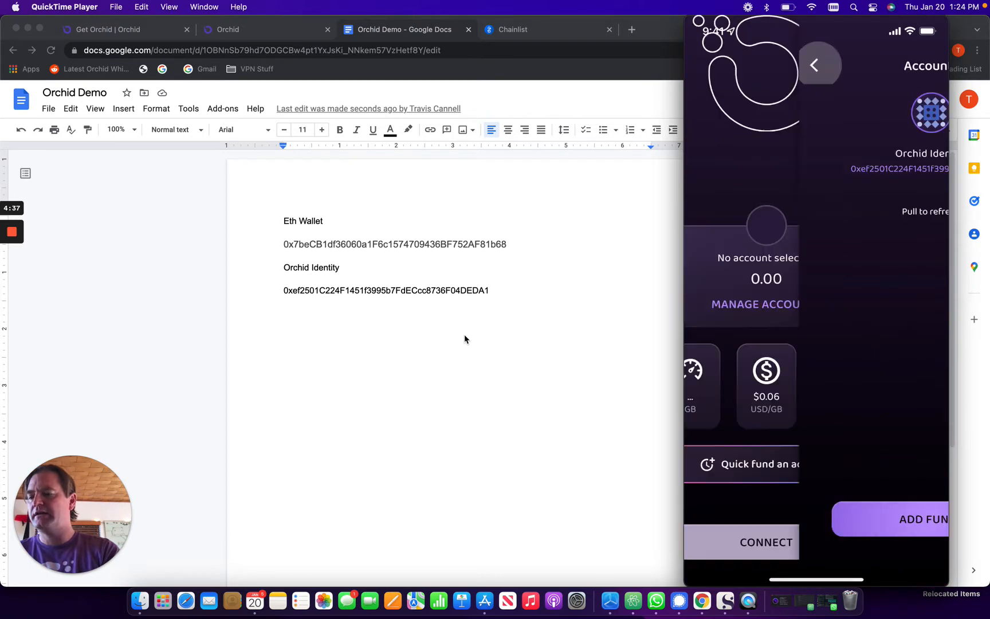
# - Add an Orchid-account hop using the Orchid Identity, with the pasted Avalanche wallet as funder
pyautogui.click(815, 66)
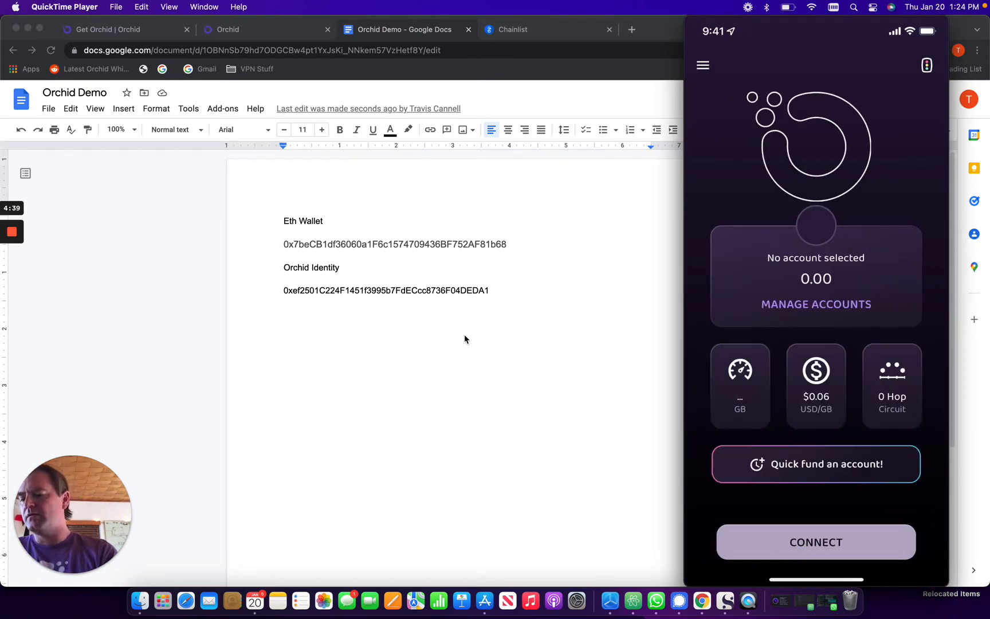
pyautogui.click(892, 385)
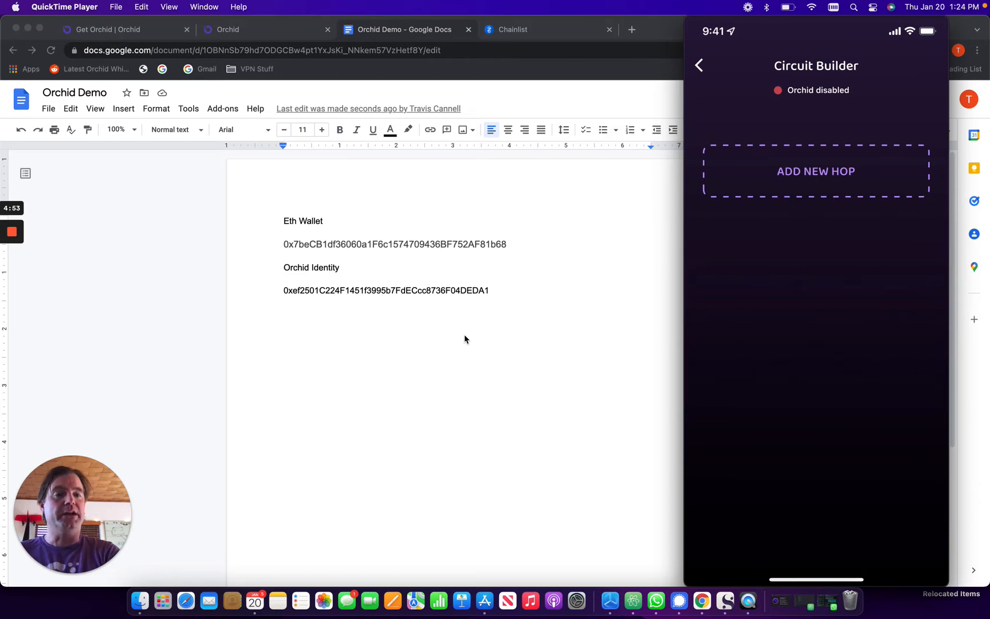
pyautogui.click(816, 171)
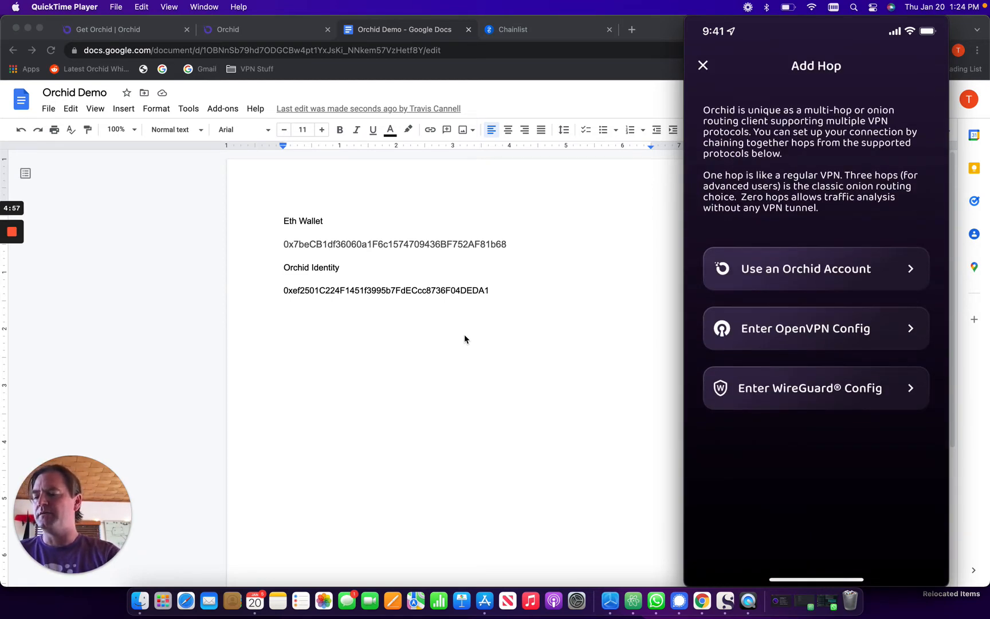
pyautogui.click(816, 269)
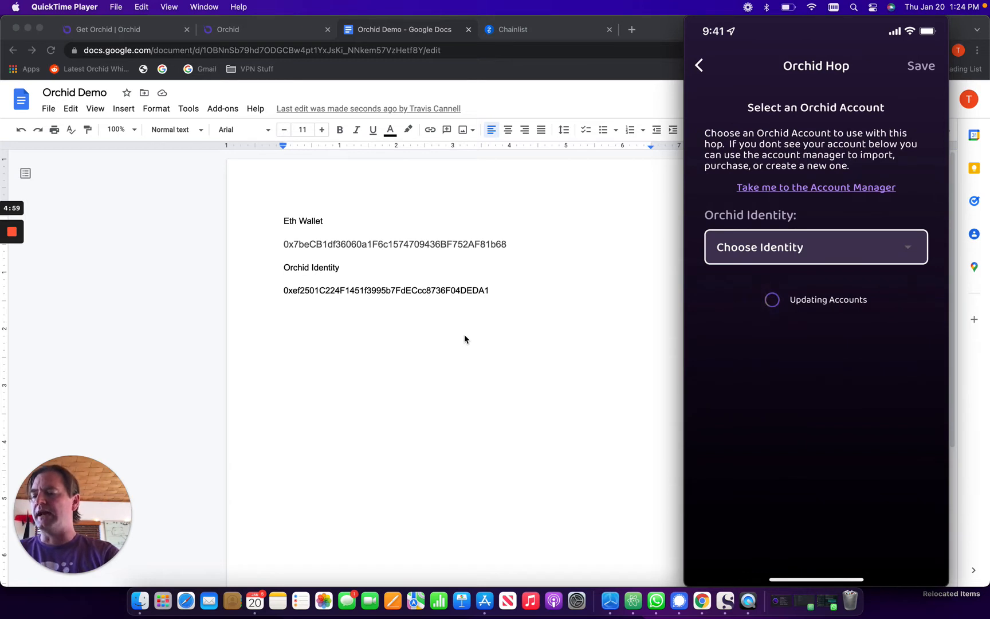
pyautogui.click(815, 247)
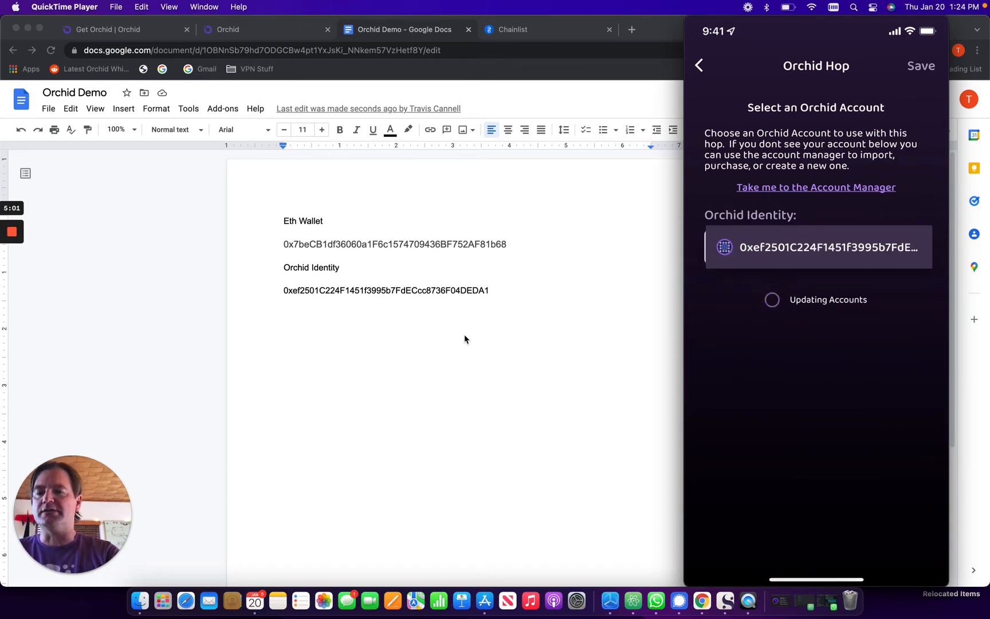
pyautogui.click(816, 247)
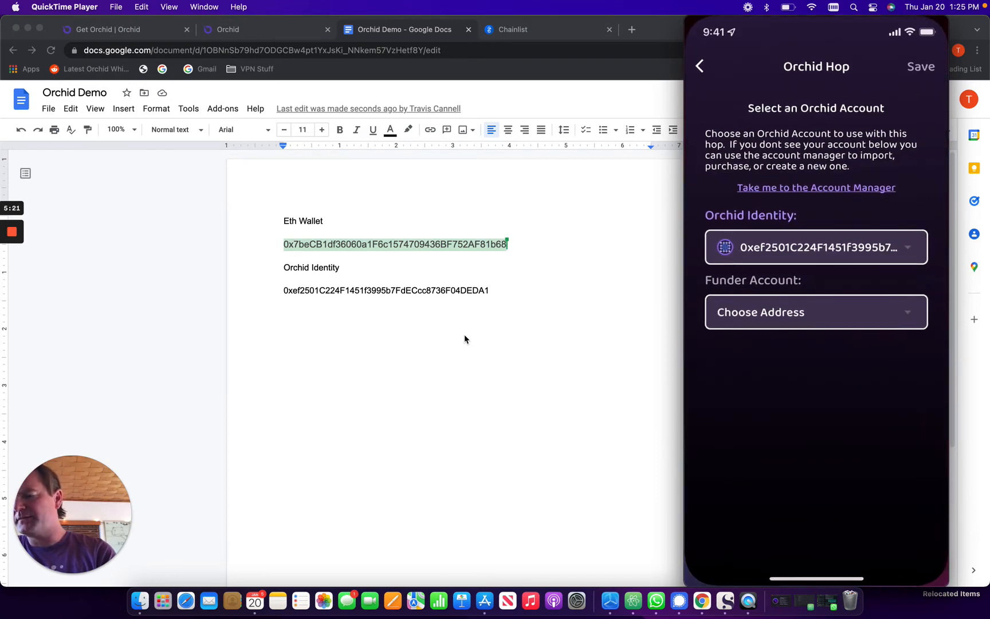
pyautogui.click(816, 311)
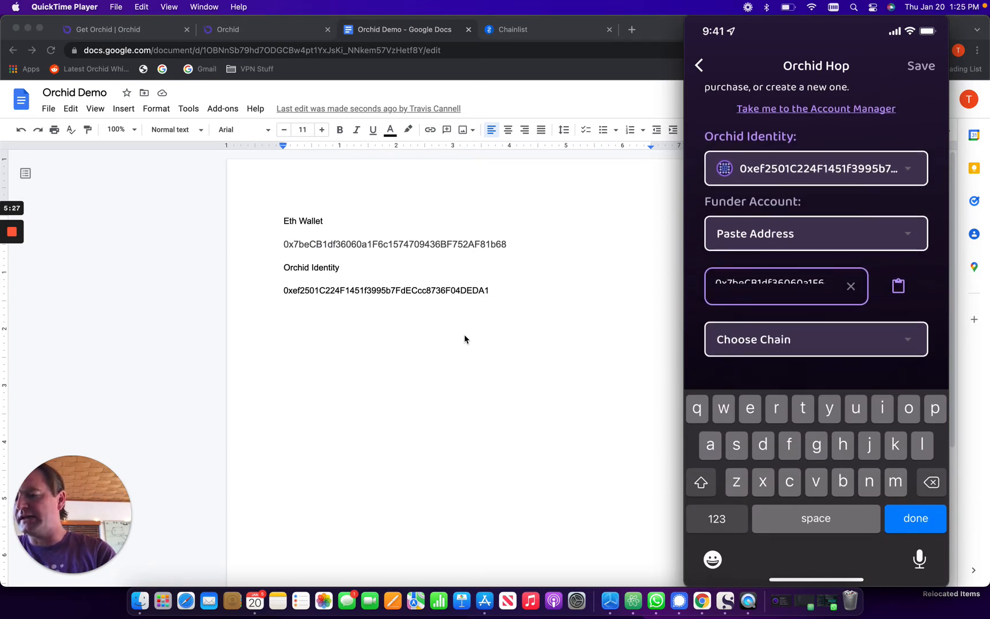
pyautogui.click(816, 339)
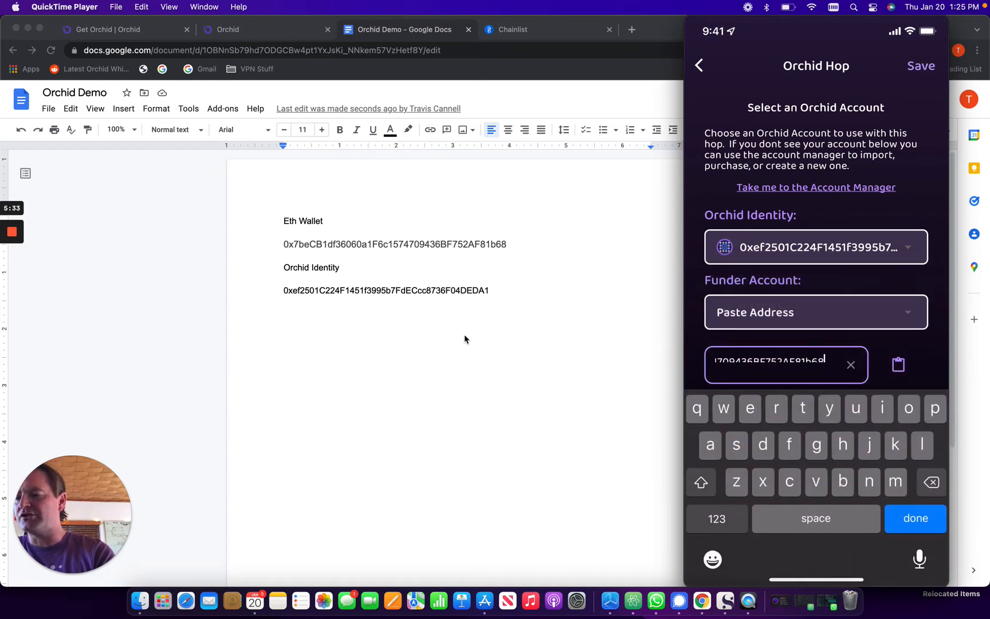
pyautogui.click(699, 66)
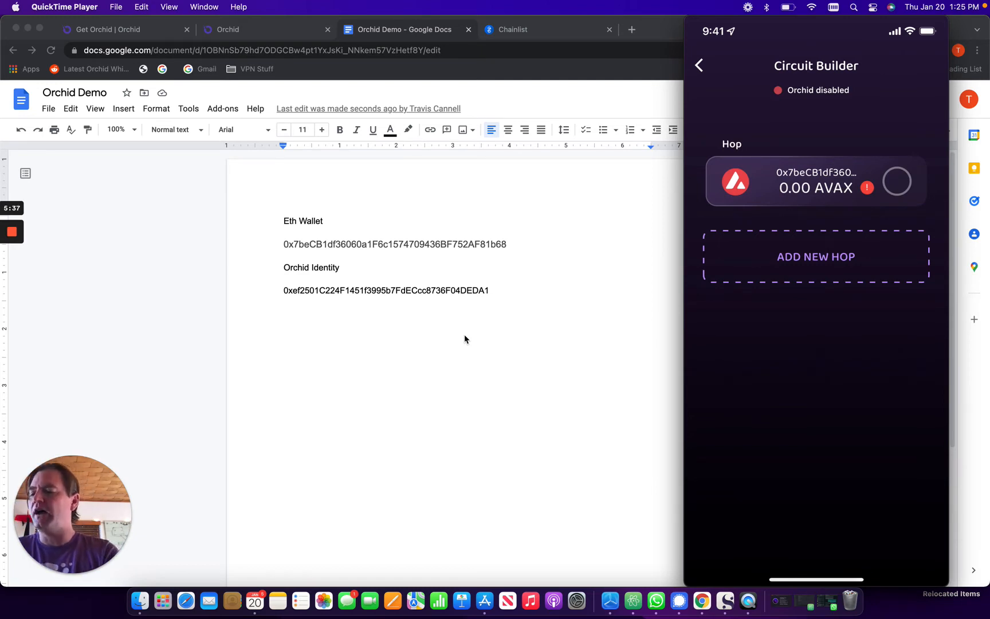
# - Review the Orchid Hop details: identity, funder account, and 0.0000 AVAX balance and deposit
pyautogui.click(815, 181)
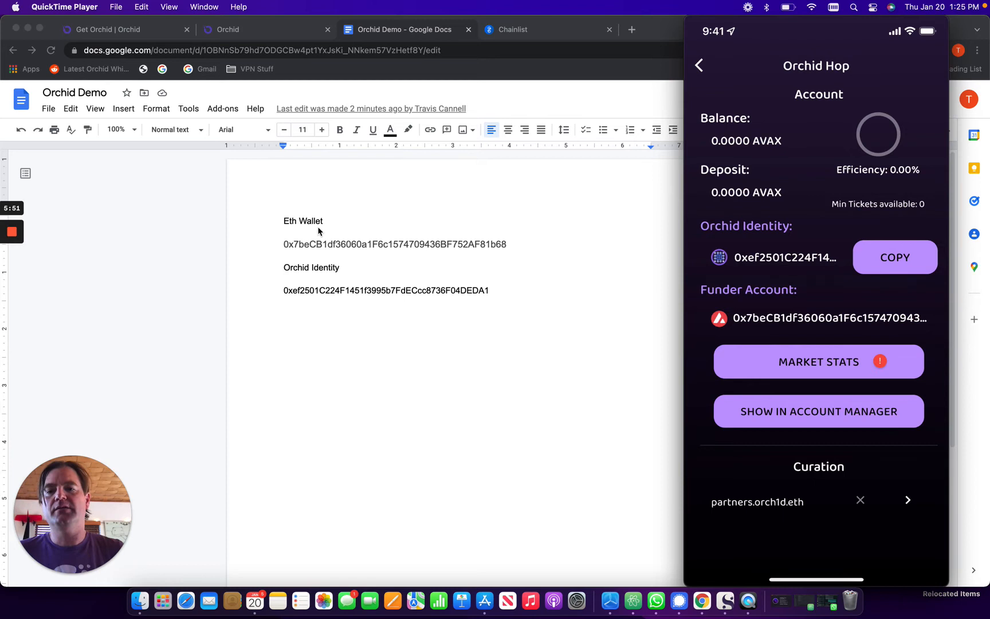
pyautogui.moveTo(353, 240)
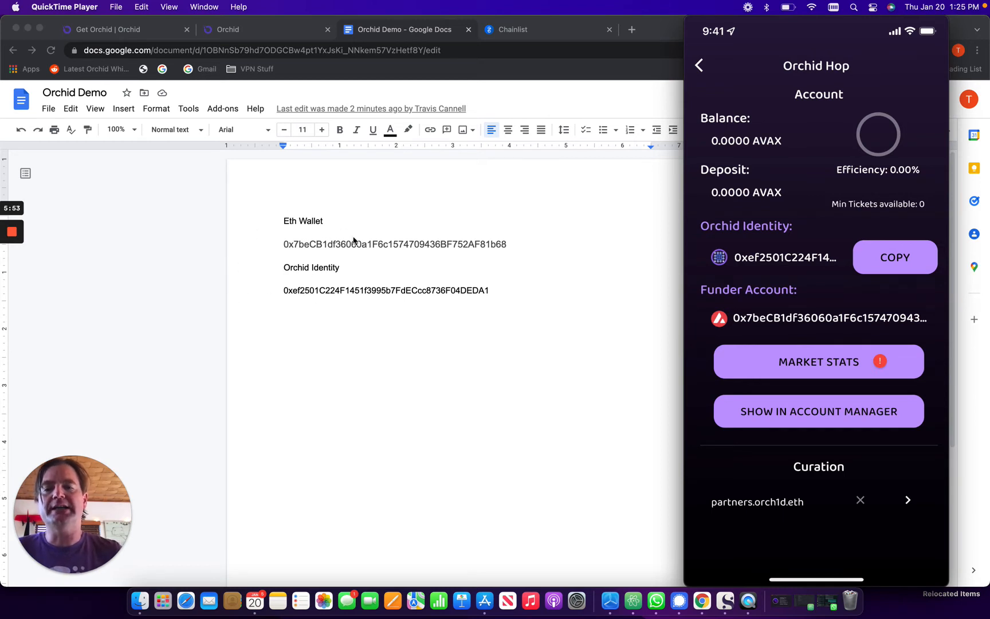
pyautogui.moveTo(594, 355)
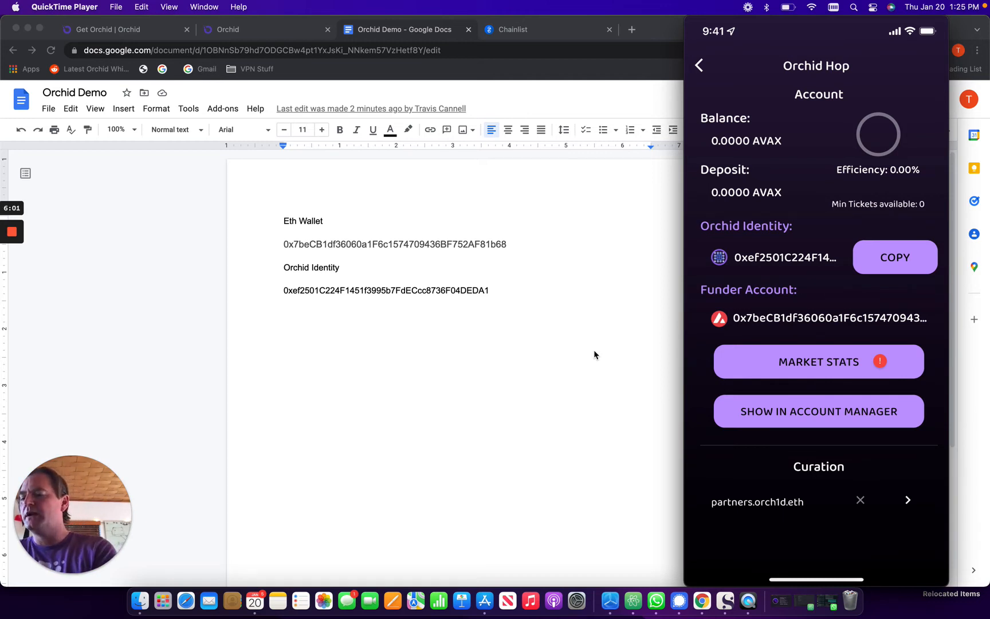
pyautogui.click(699, 66)
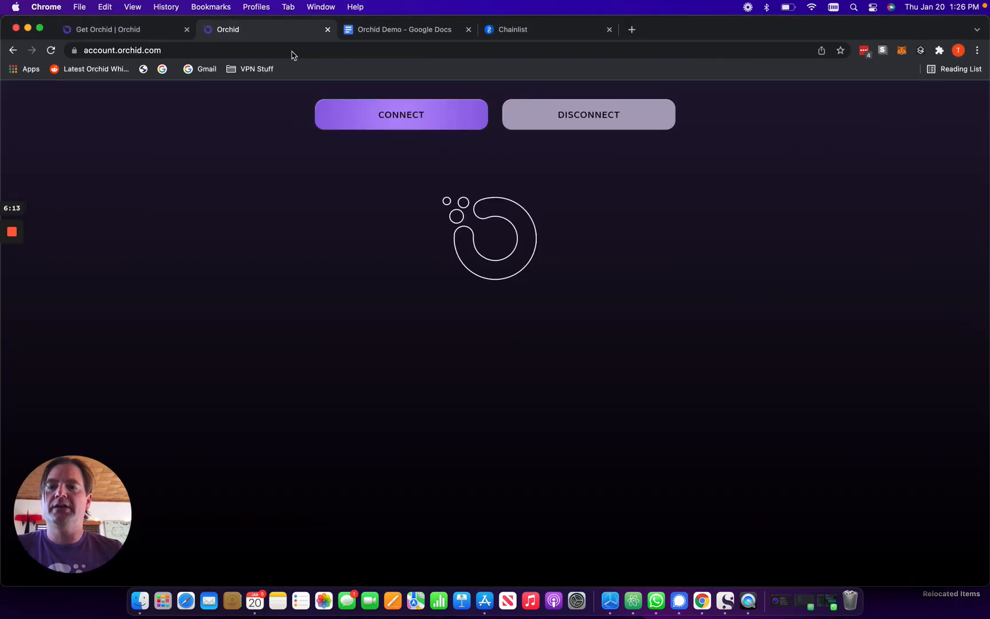
pyautogui.moveTo(256, 167)
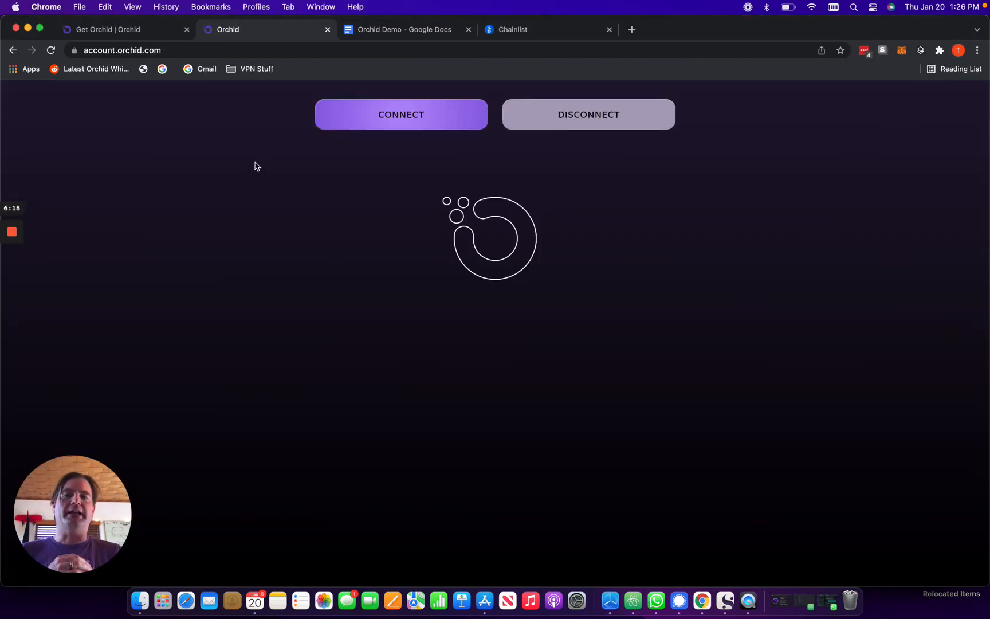
pyautogui.moveTo(371, 97)
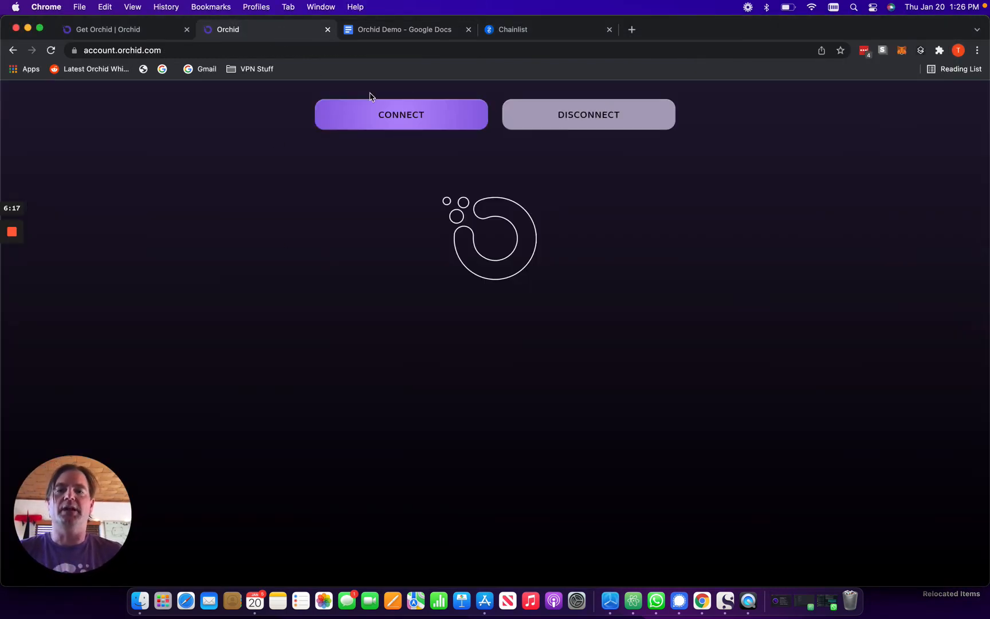
pyautogui.click(401, 114)
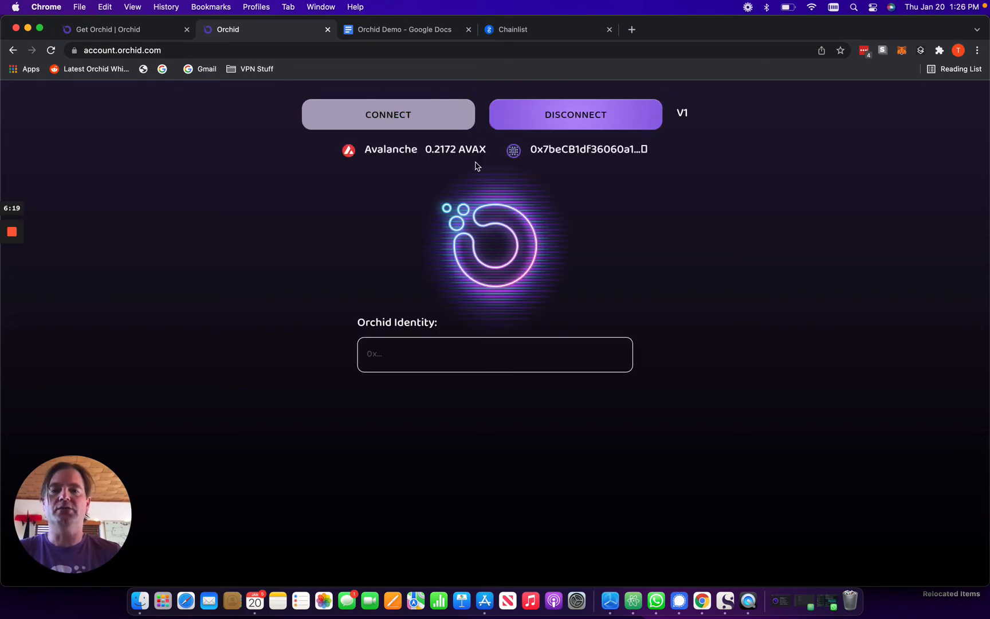
pyautogui.moveTo(432, 294)
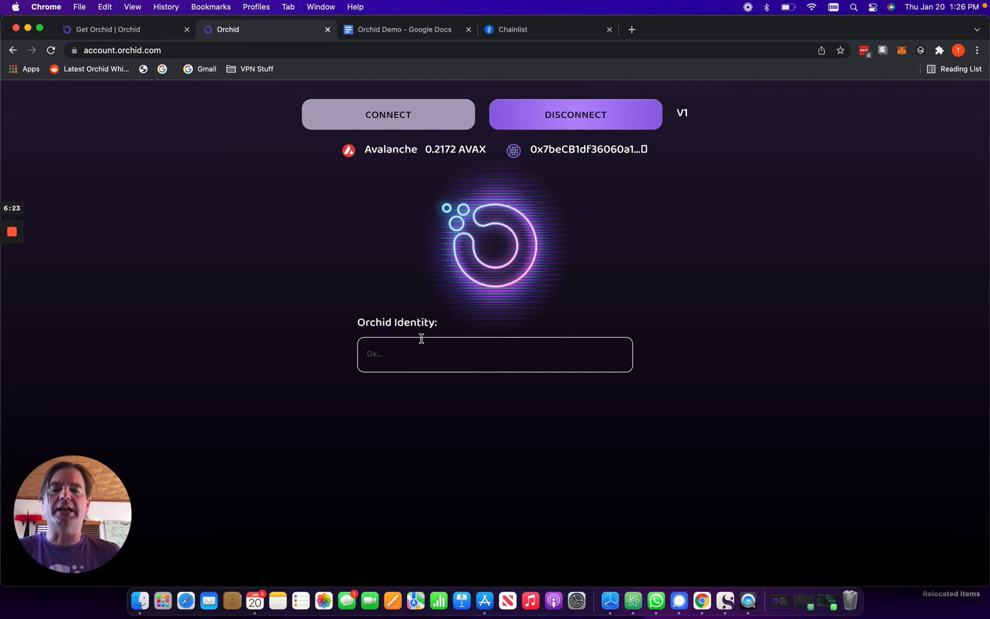
pyautogui.click(404, 29)
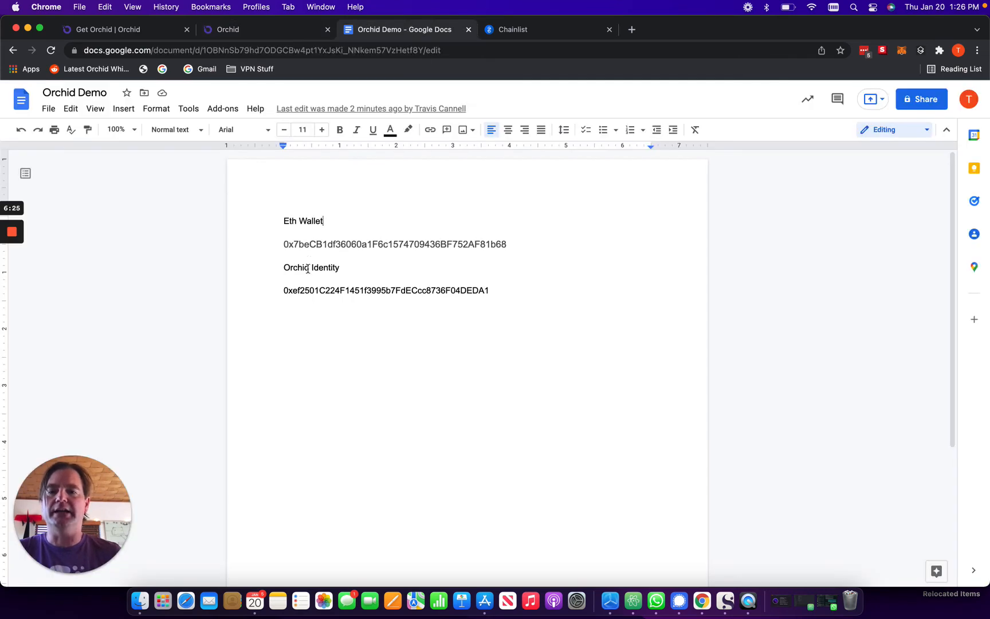
pyautogui.tripleClick(385, 290)
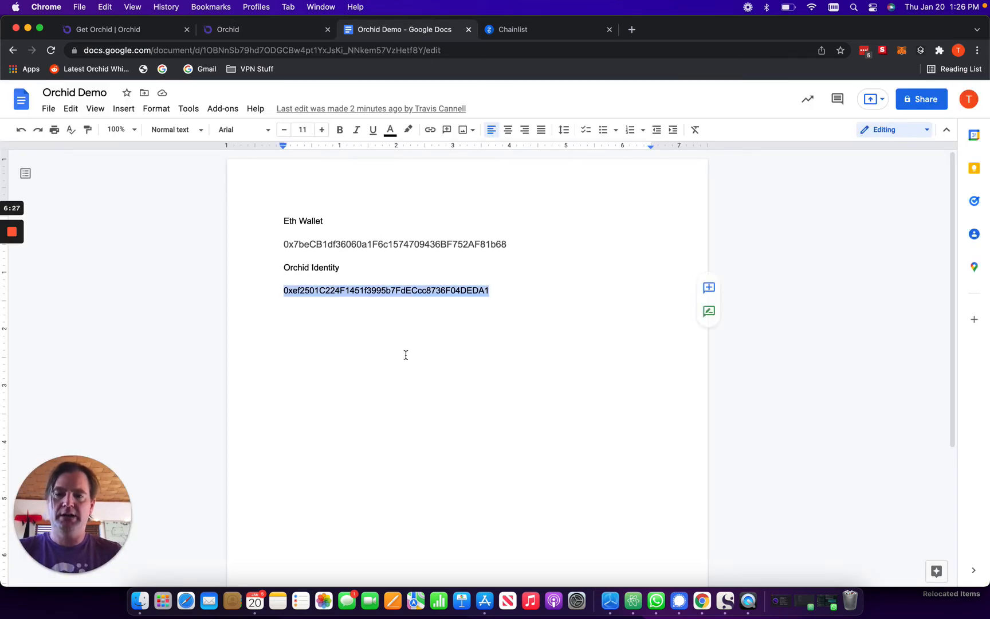
pyautogui.click(265, 29)
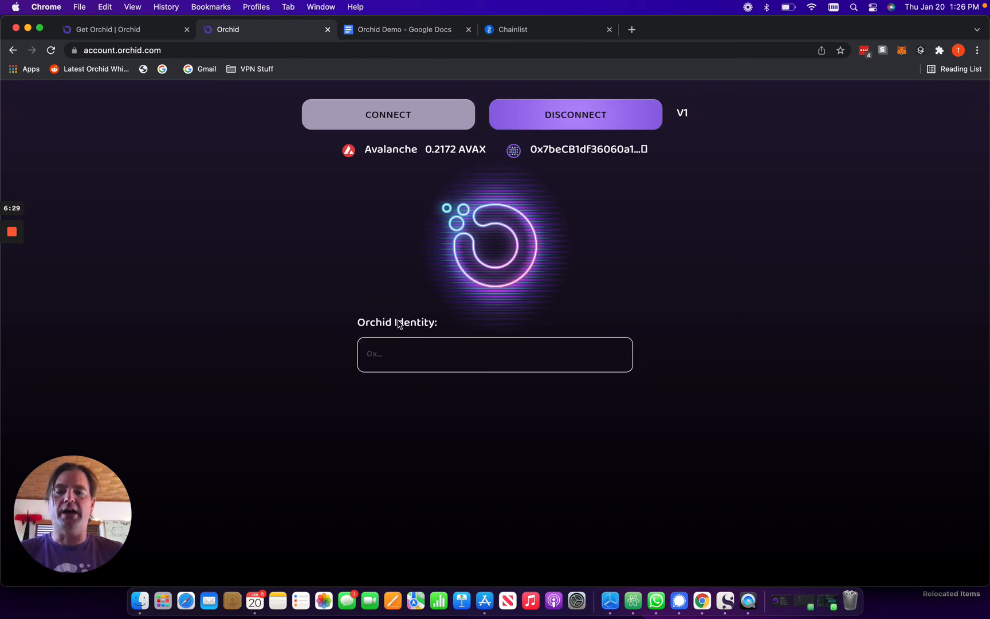
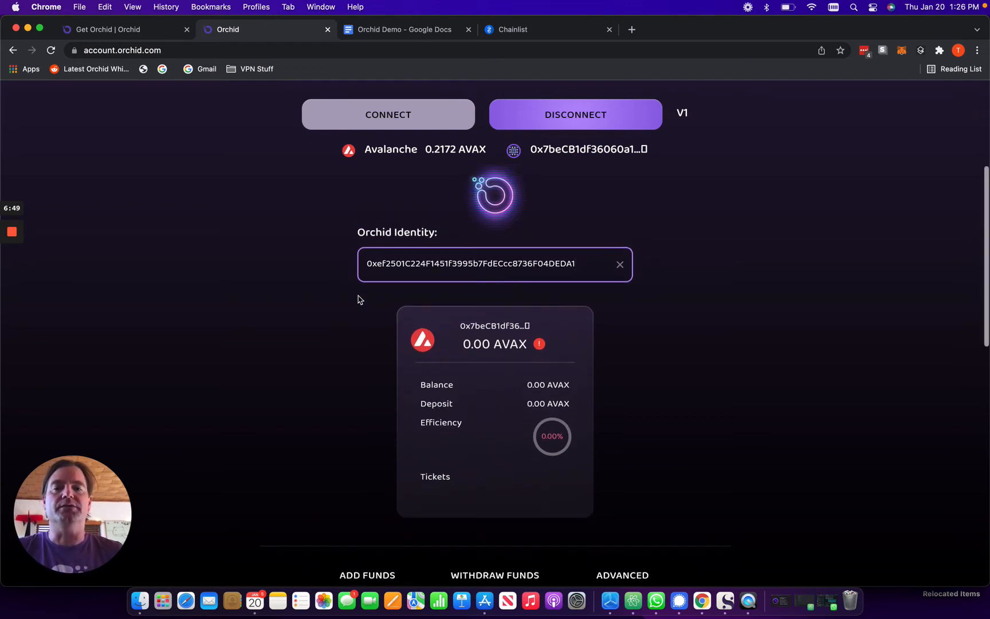
pyautogui.moveTo(316, 420)
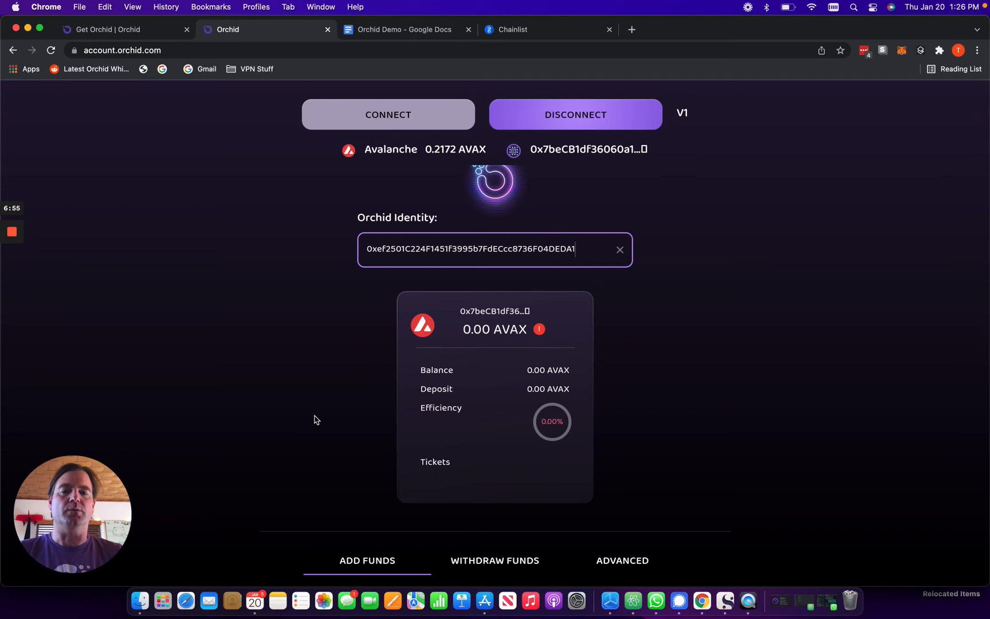
pyautogui.scroll(-3)
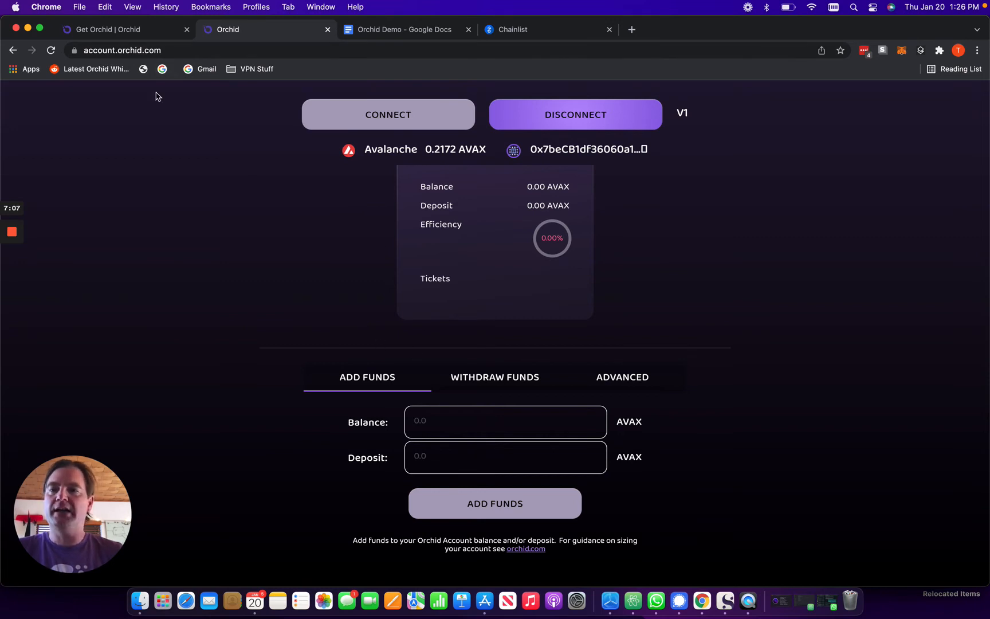
# - Show the fee chart in token values: Avalanche needs 0.05 AVAX deposit, 0.1 balance
pyautogui.click(120, 29)
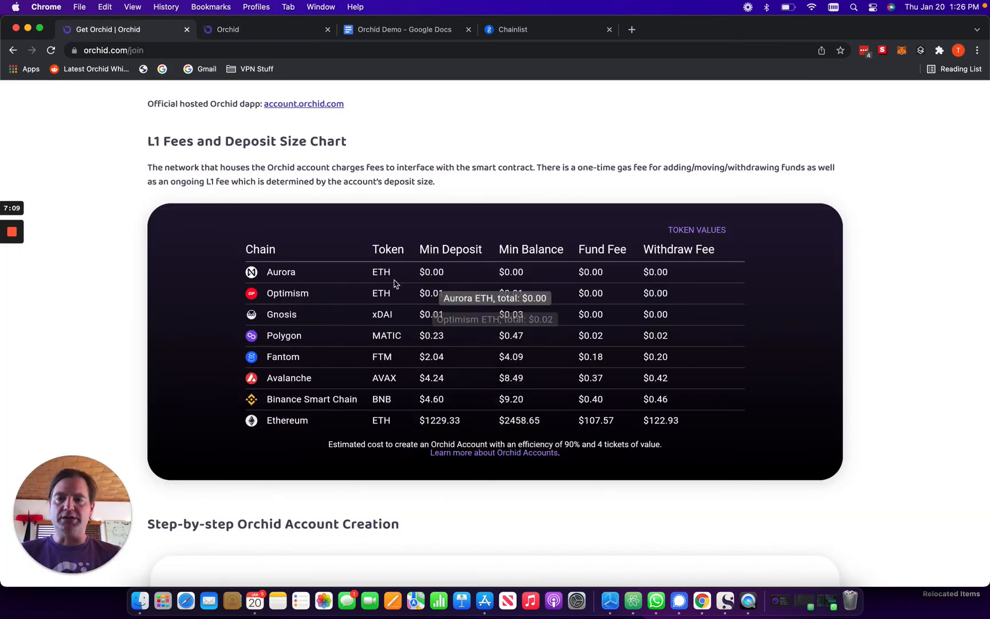
pyautogui.moveTo(434, 382)
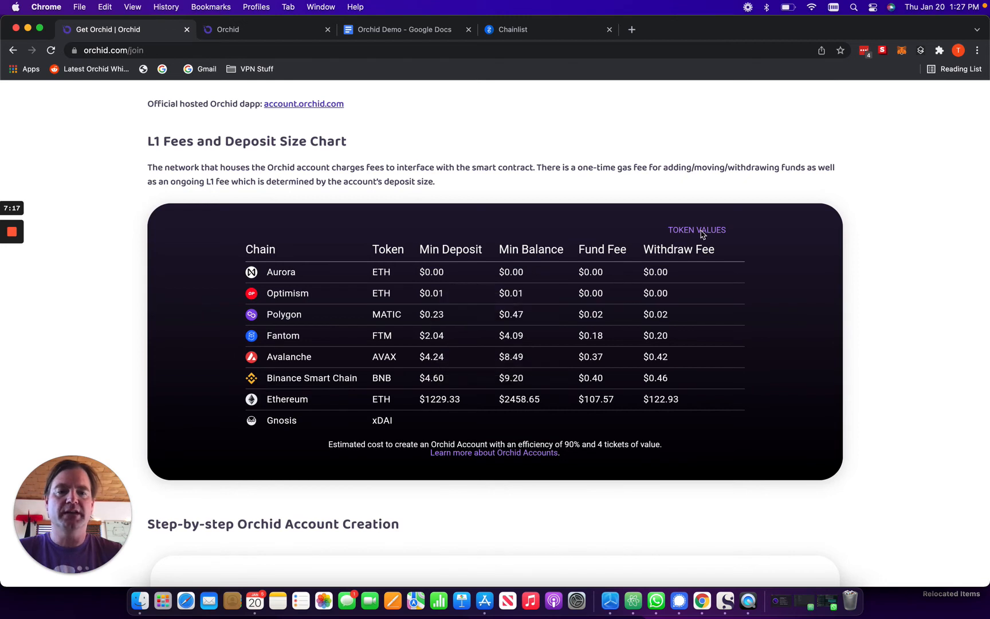
pyautogui.click(697, 230)
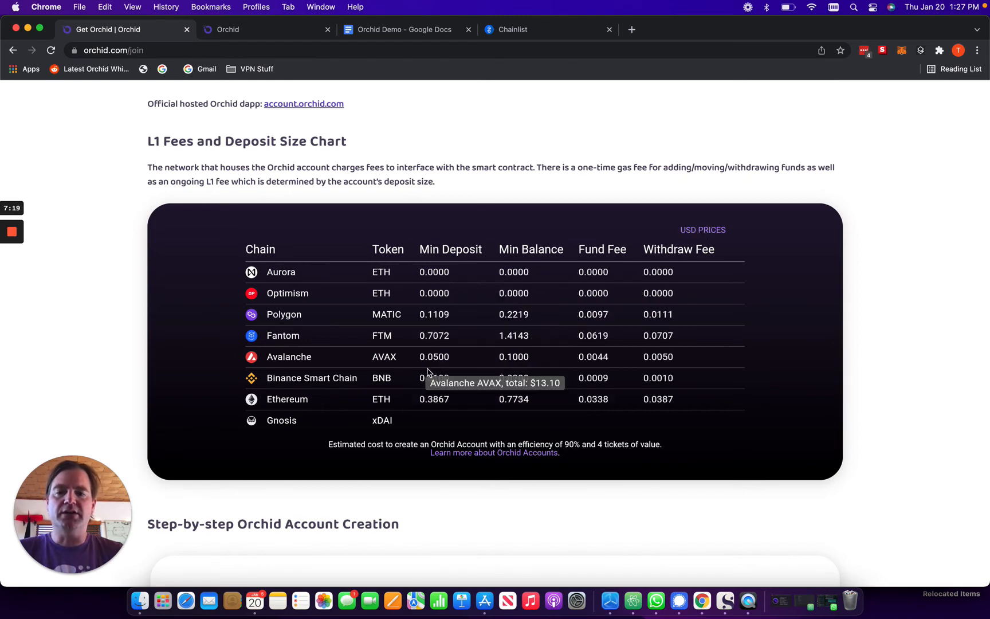
pyautogui.moveTo(522, 110)
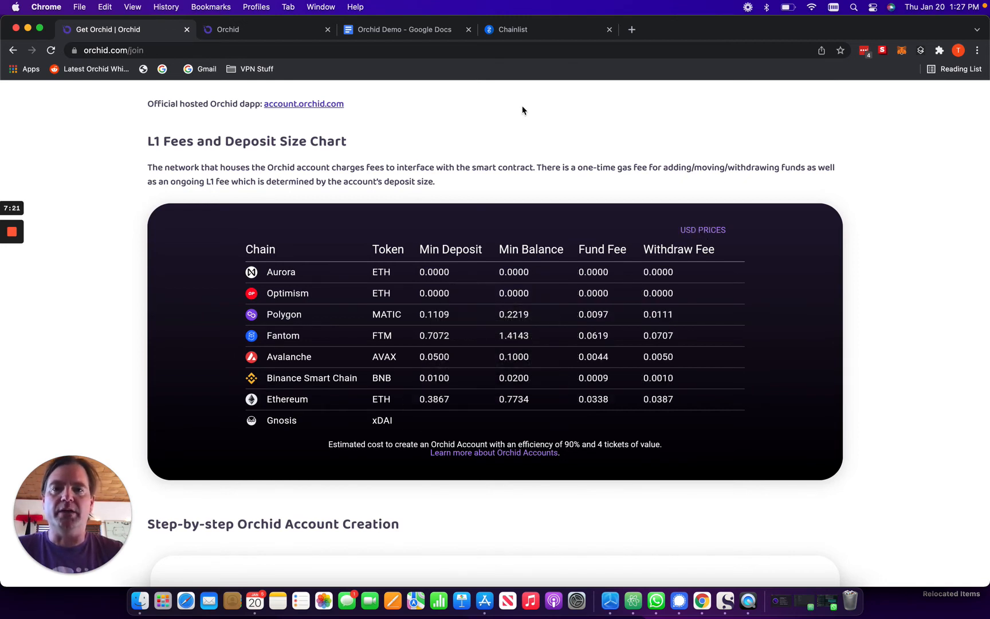
pyautogui.click(266, 29)
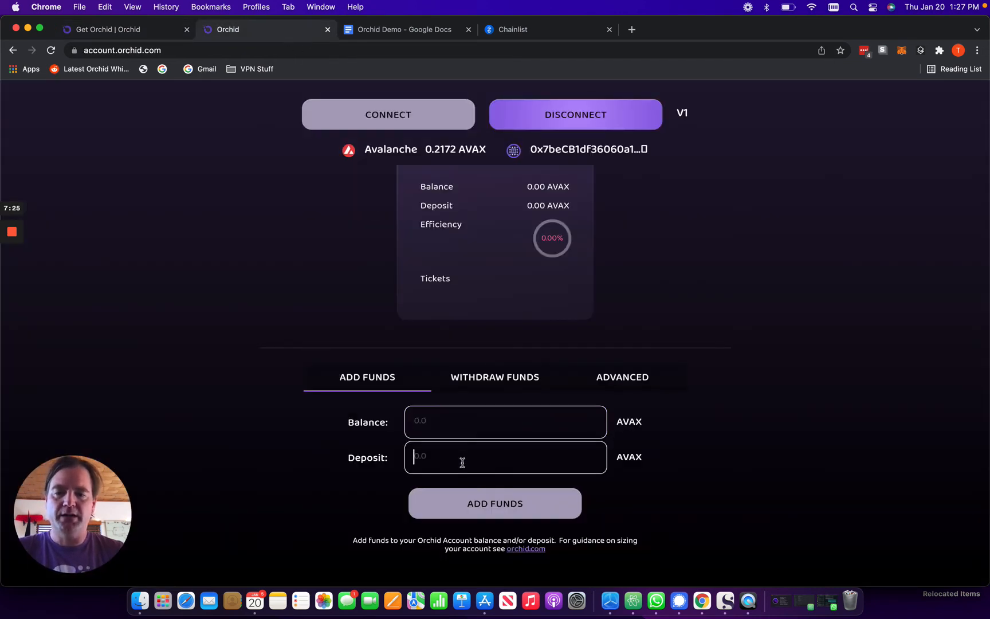
# - Add funds of 0.1 AVAX balance and 0.05 AVAX deposit, approving the MetaMask transaction
pyautogui.write('.05')
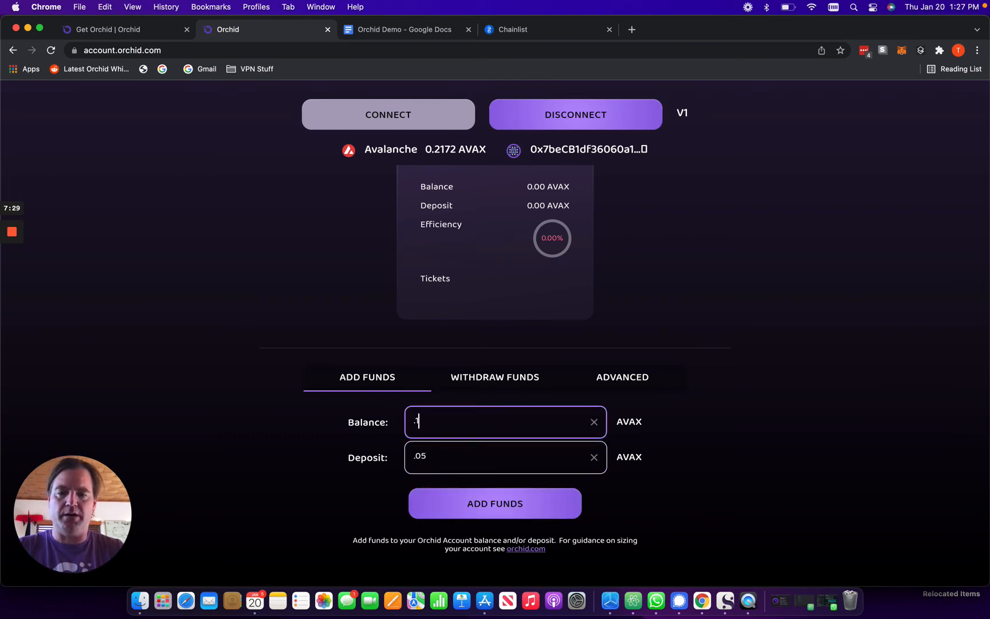
pyautogui.click(494, 503)
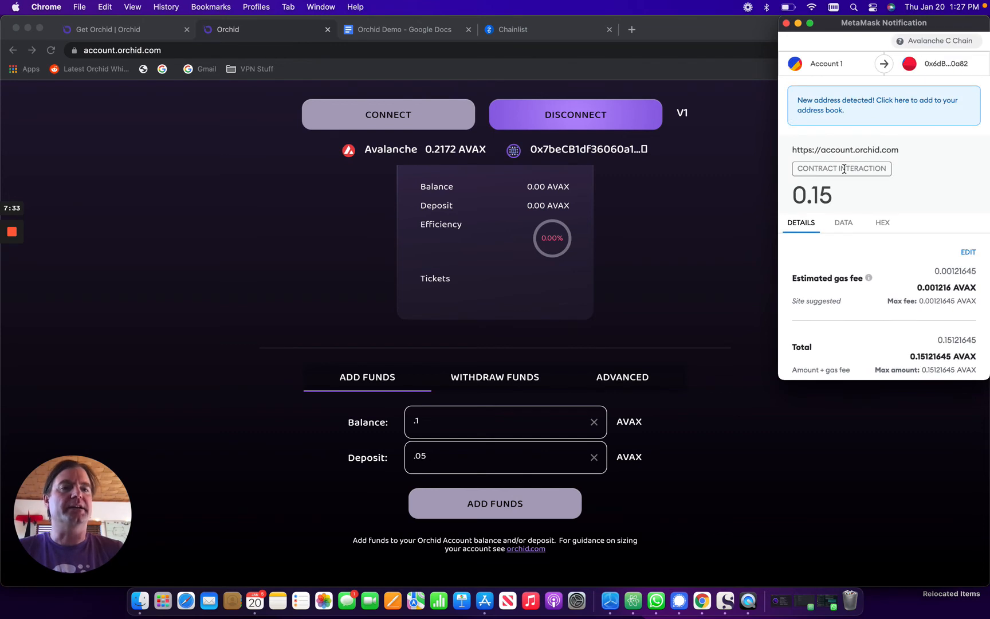
pyautogui.click(934, 357)
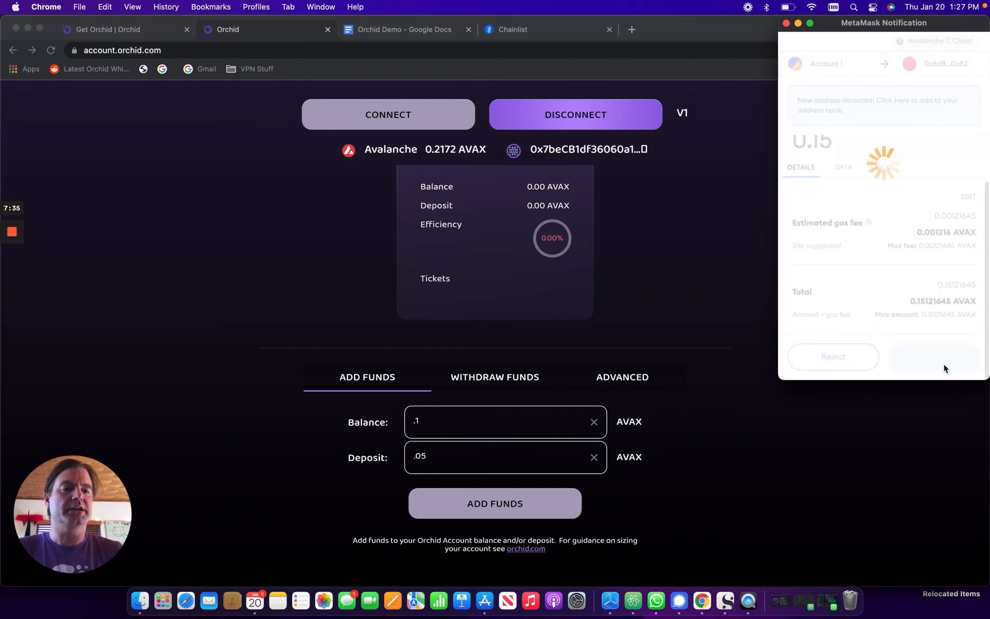
pyautogui.click(934, 357)
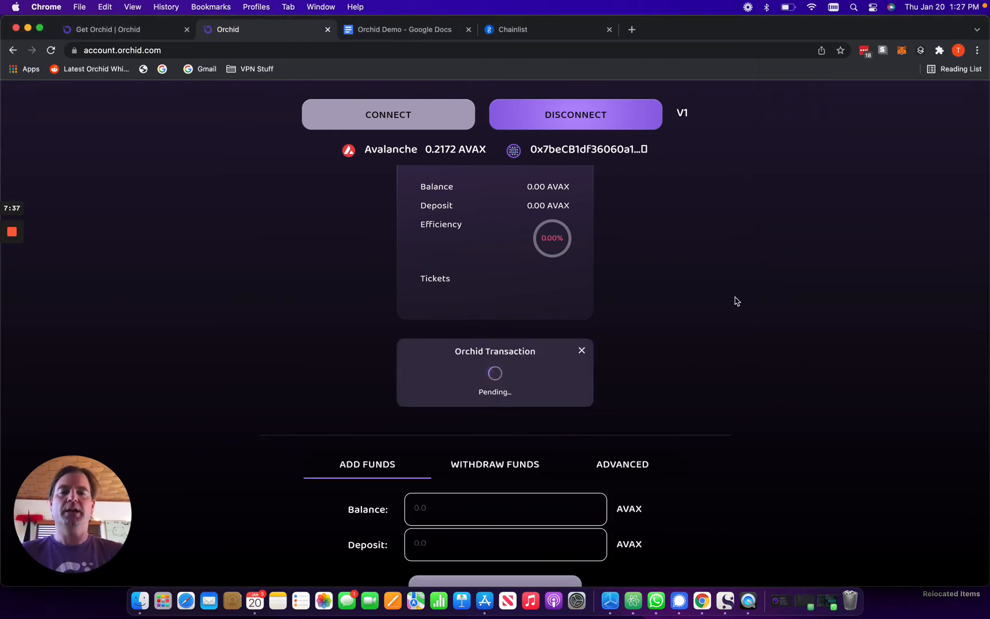
pyautogui.moveTo(793, 355)
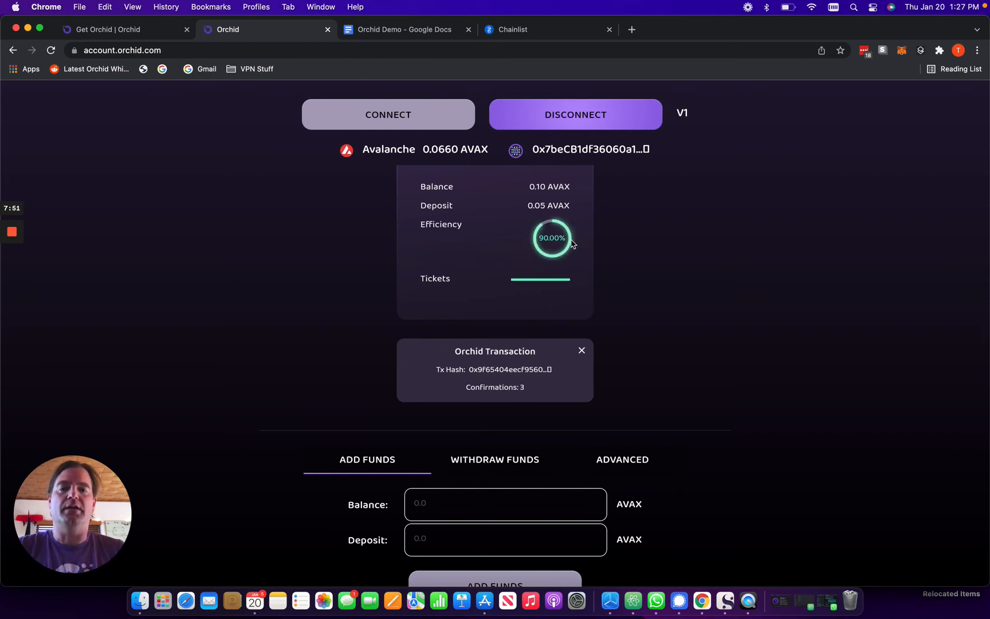
pyautogui.scroll(-3)
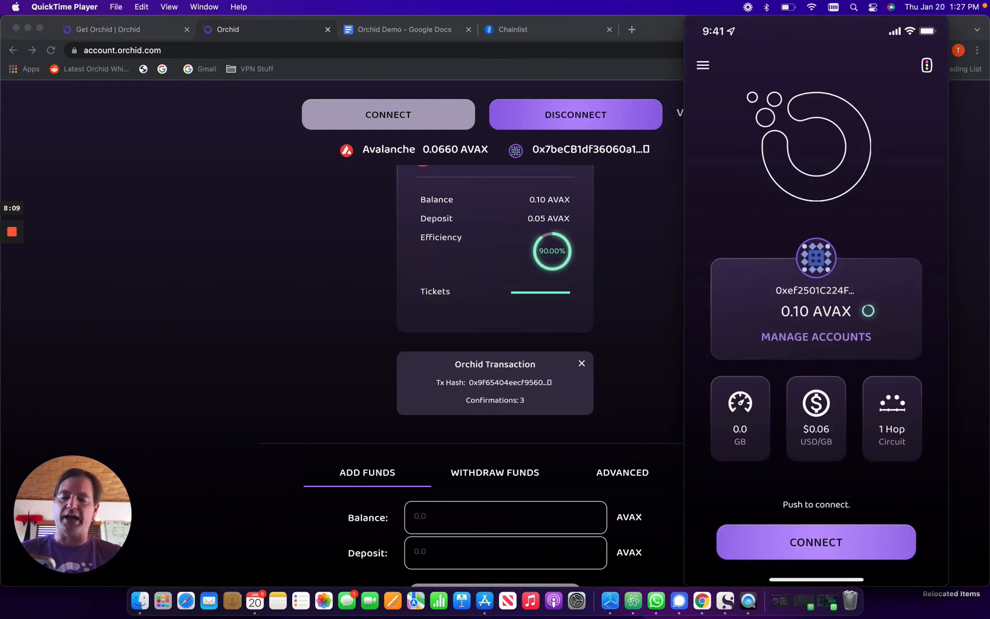
# - Confirm the account shows 0.10 AVAX balance and 0.05 deposit, then connect the VPN
pyautogui.click(815, 336)
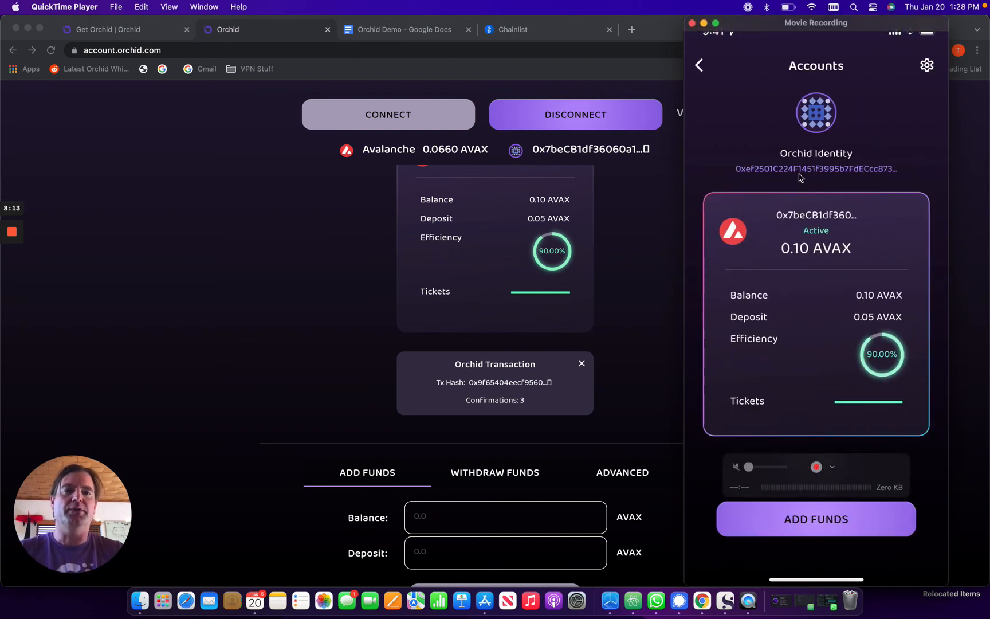
pyautogui.moveTo(816, 23); pyautogui.dragTo(755, 23)
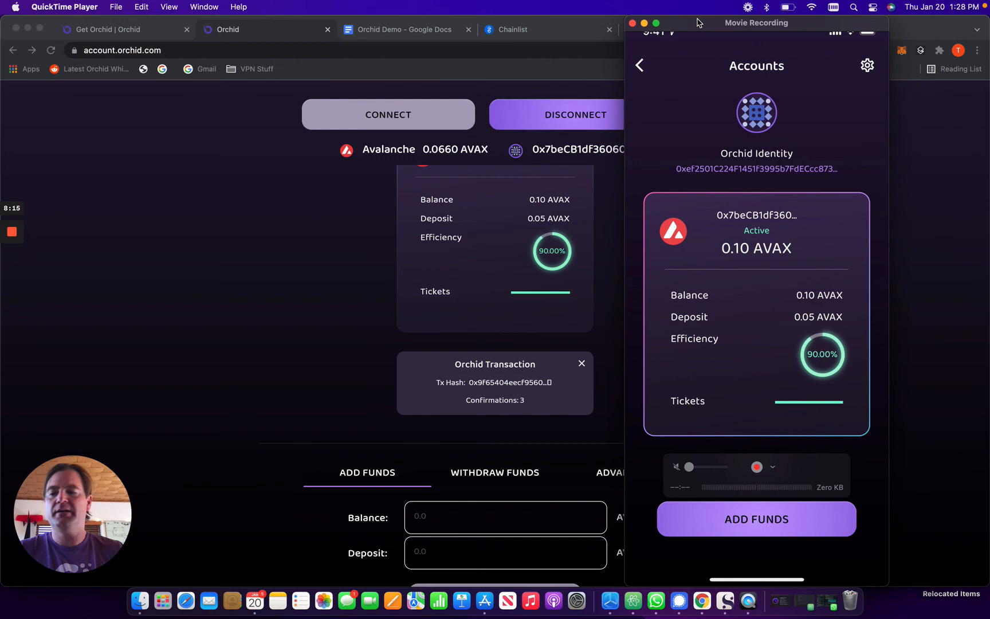
pyautogui.click(639, 65)
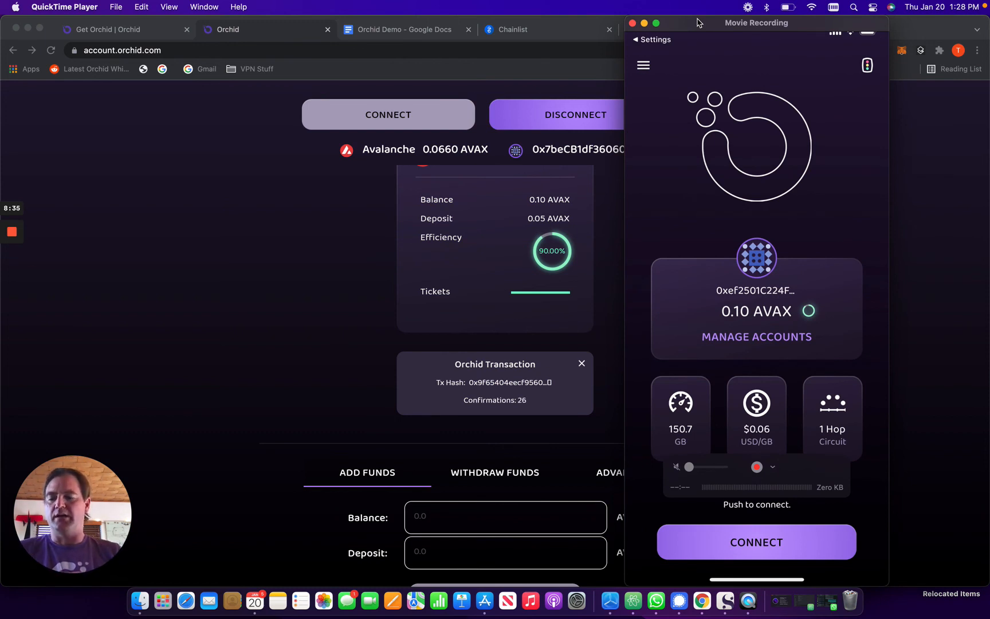
pyautogui.click(756, 543)
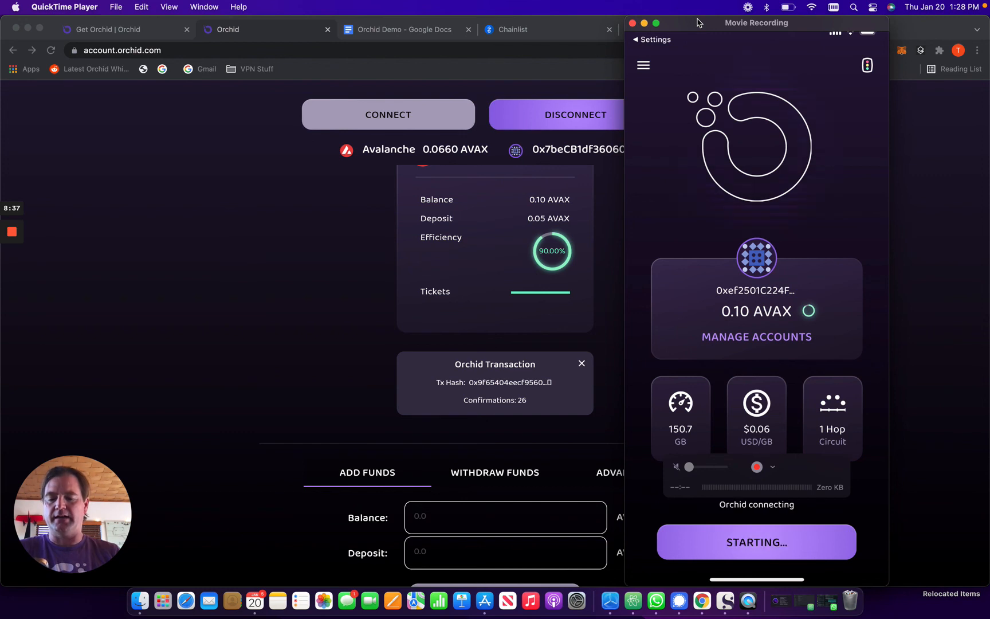